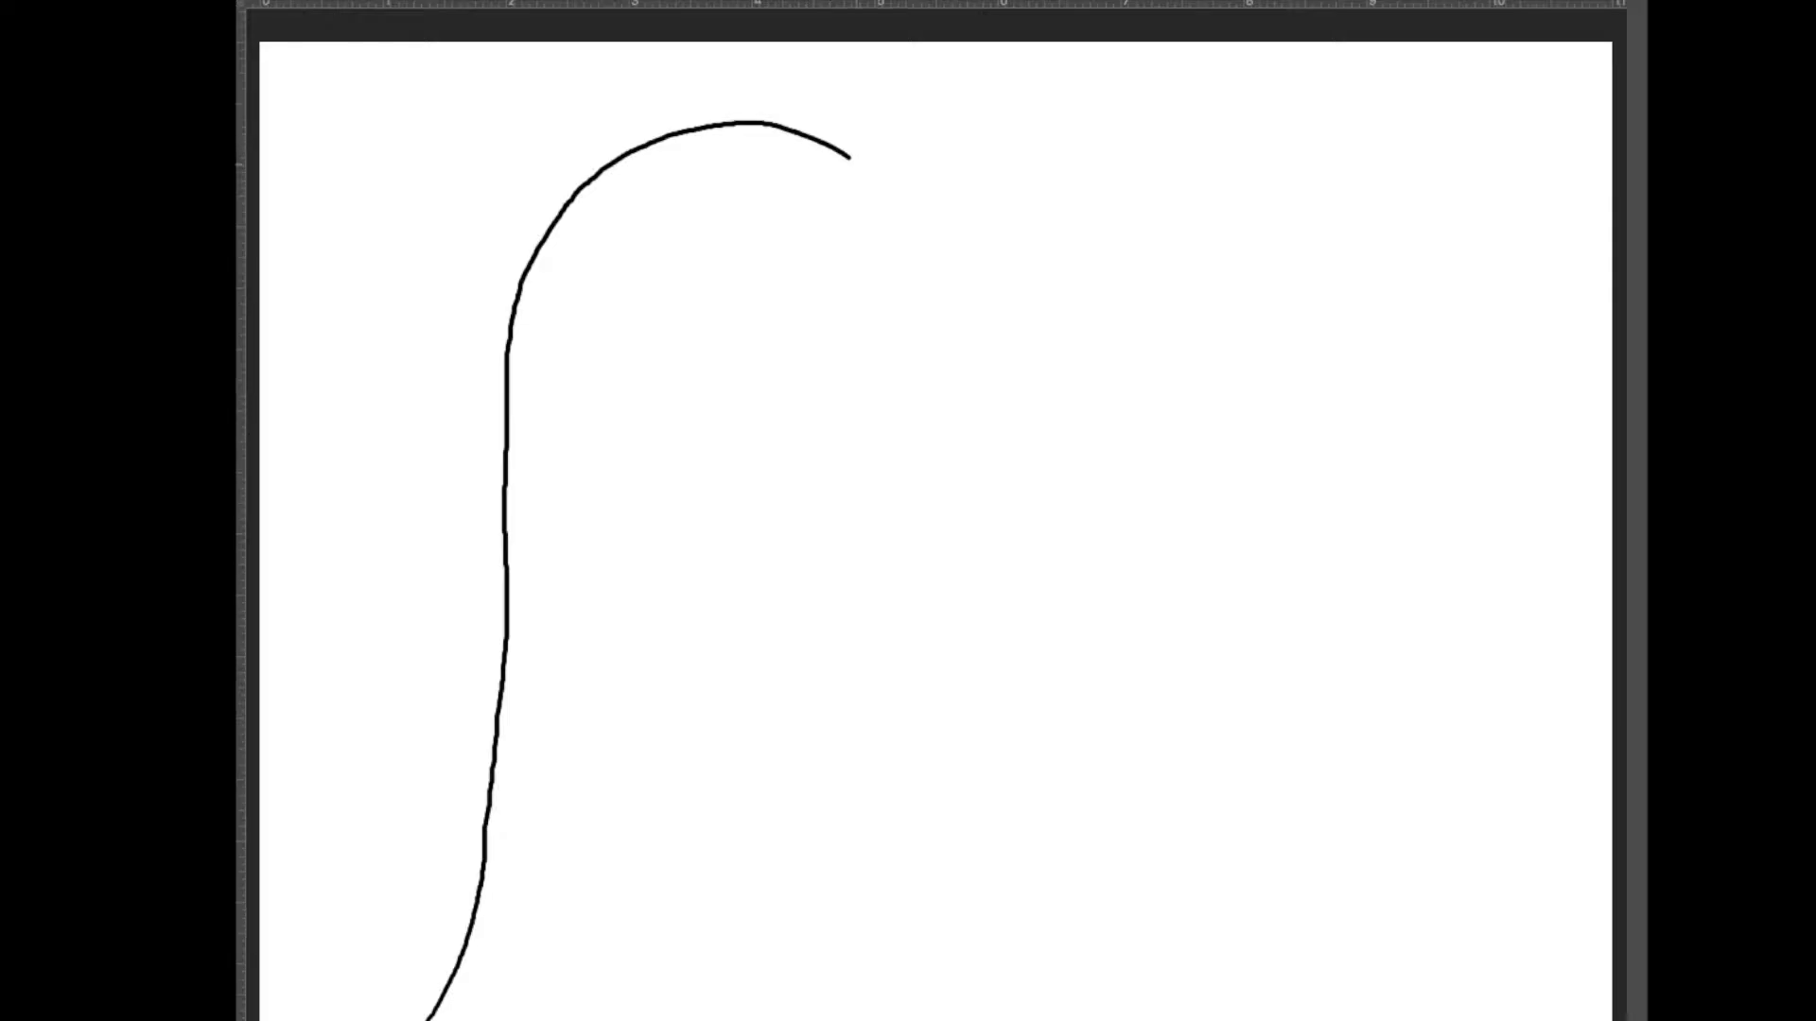
# Step: Draw the head's front edge, the drooping snout, and the inner neck line down to the base
pyautogui.moveTo(850, 154); pyautogui.dragTo(913, 353)
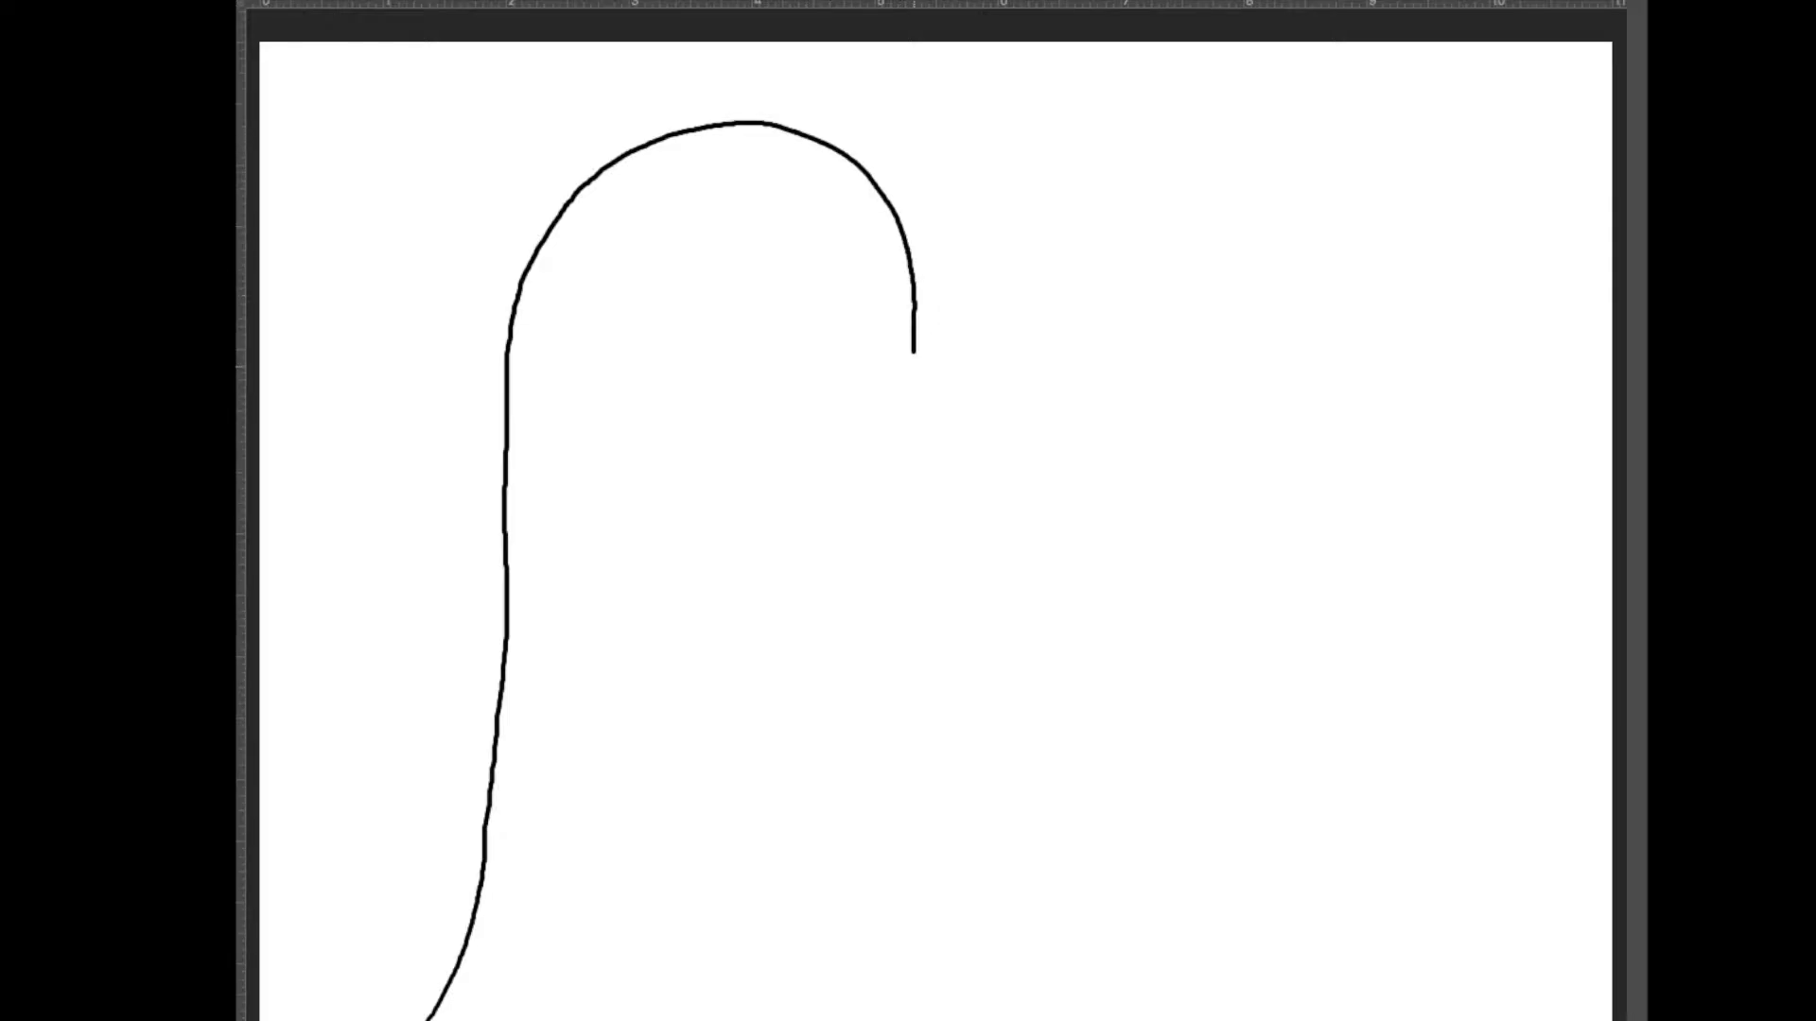
pyautogui.moveTo(912, 348); pyautogui.dragTo(846, 458)
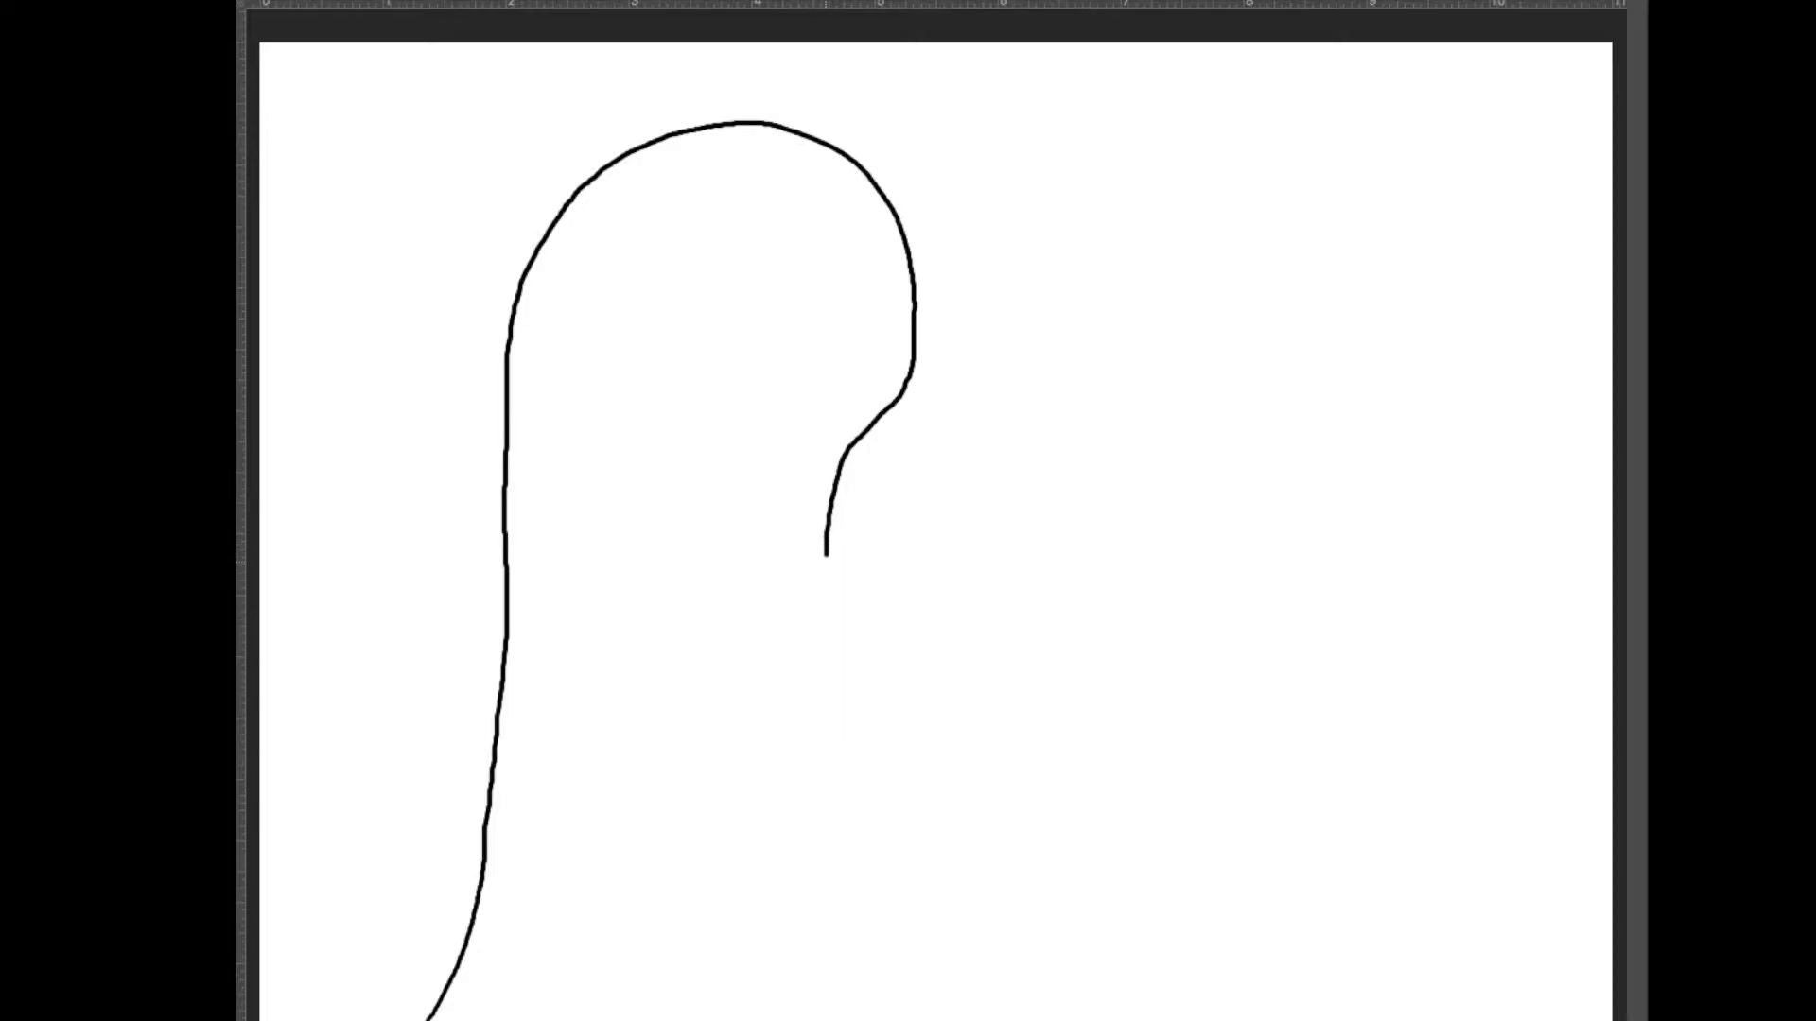
pyautogui.moveTo(825, 551); pyautogui.dragTo(811, 568)
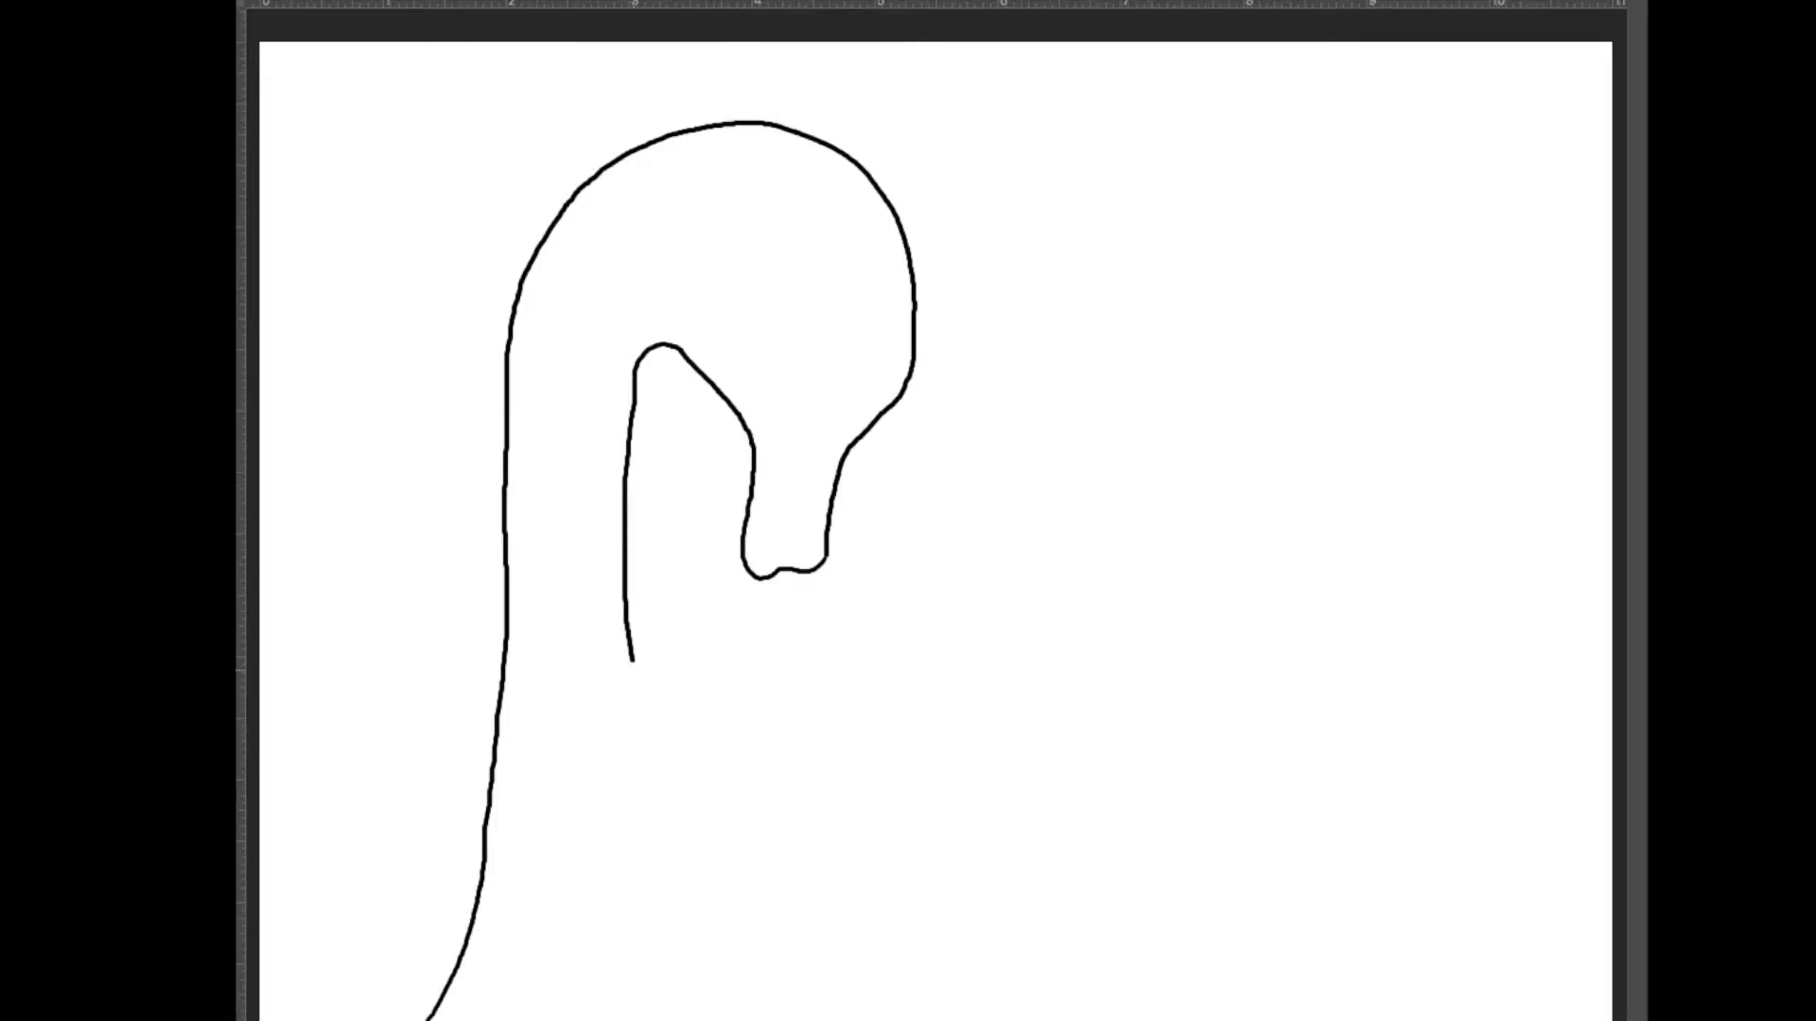
pyautogui.moveTo(629, 660); pyautogui.dragTo(651, 897)
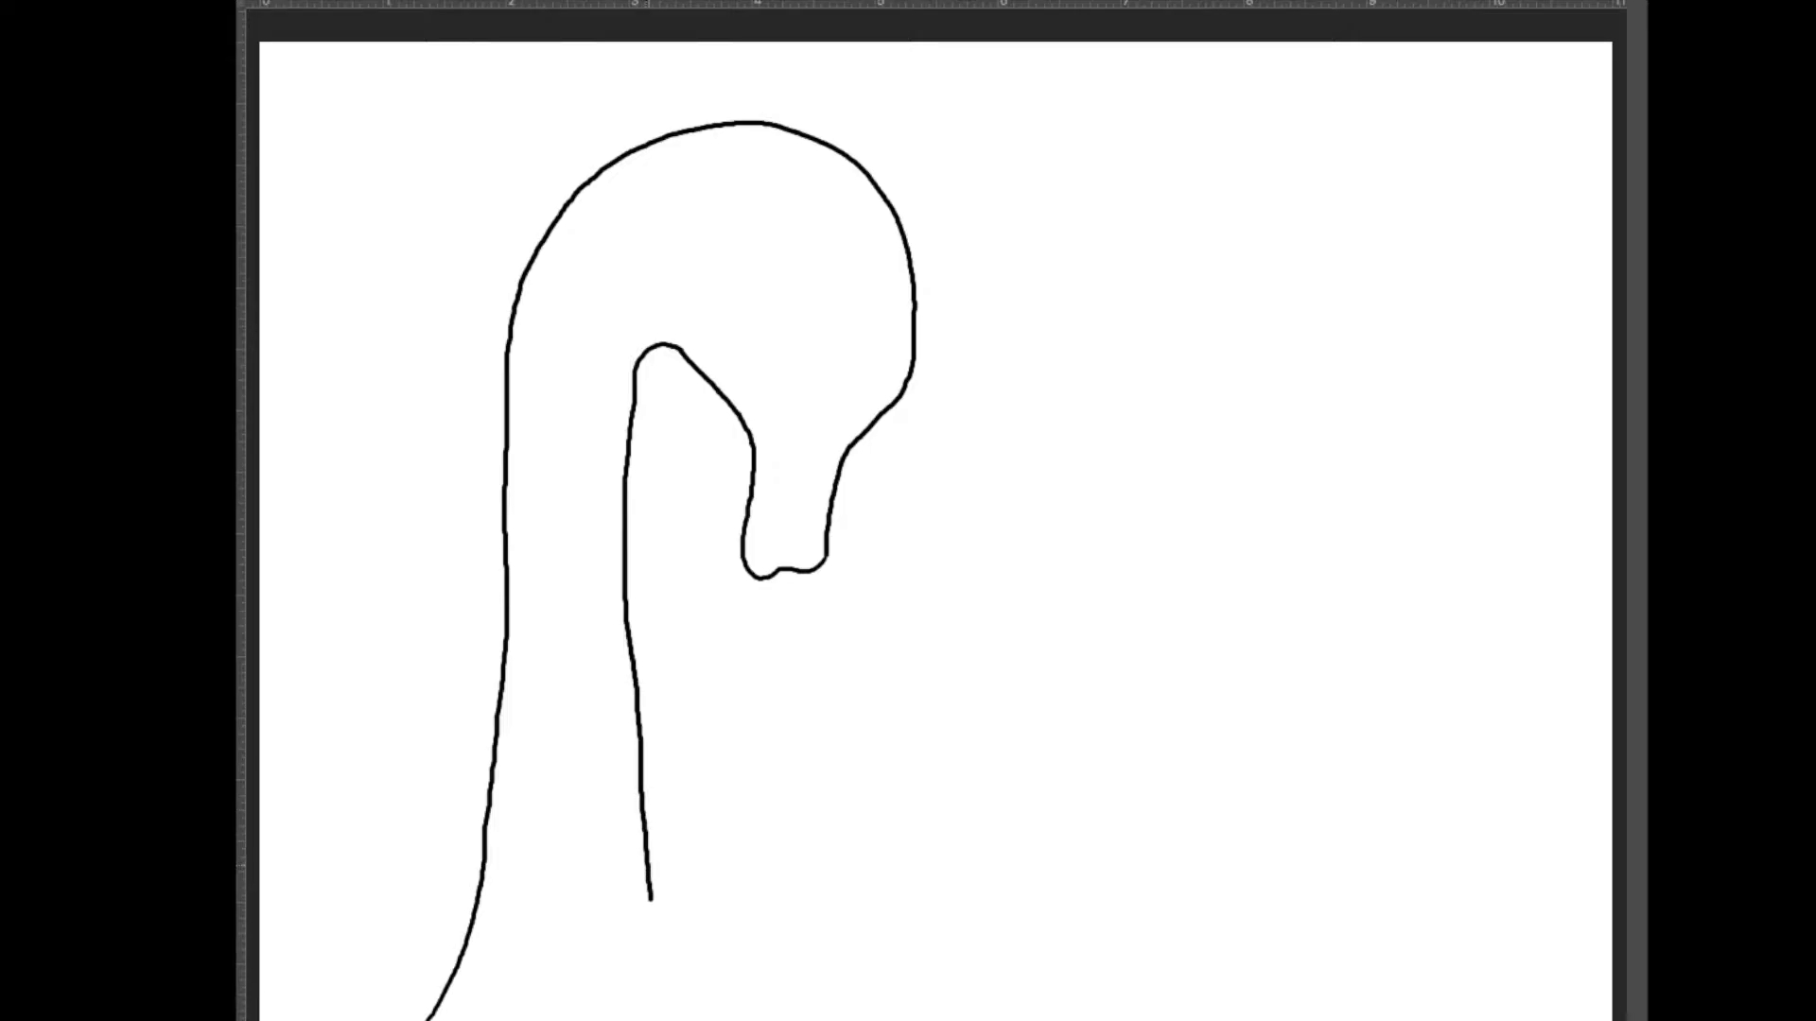
pyautogui.moveTo(651, 898); pyautogui.dragTo(655, 1020)
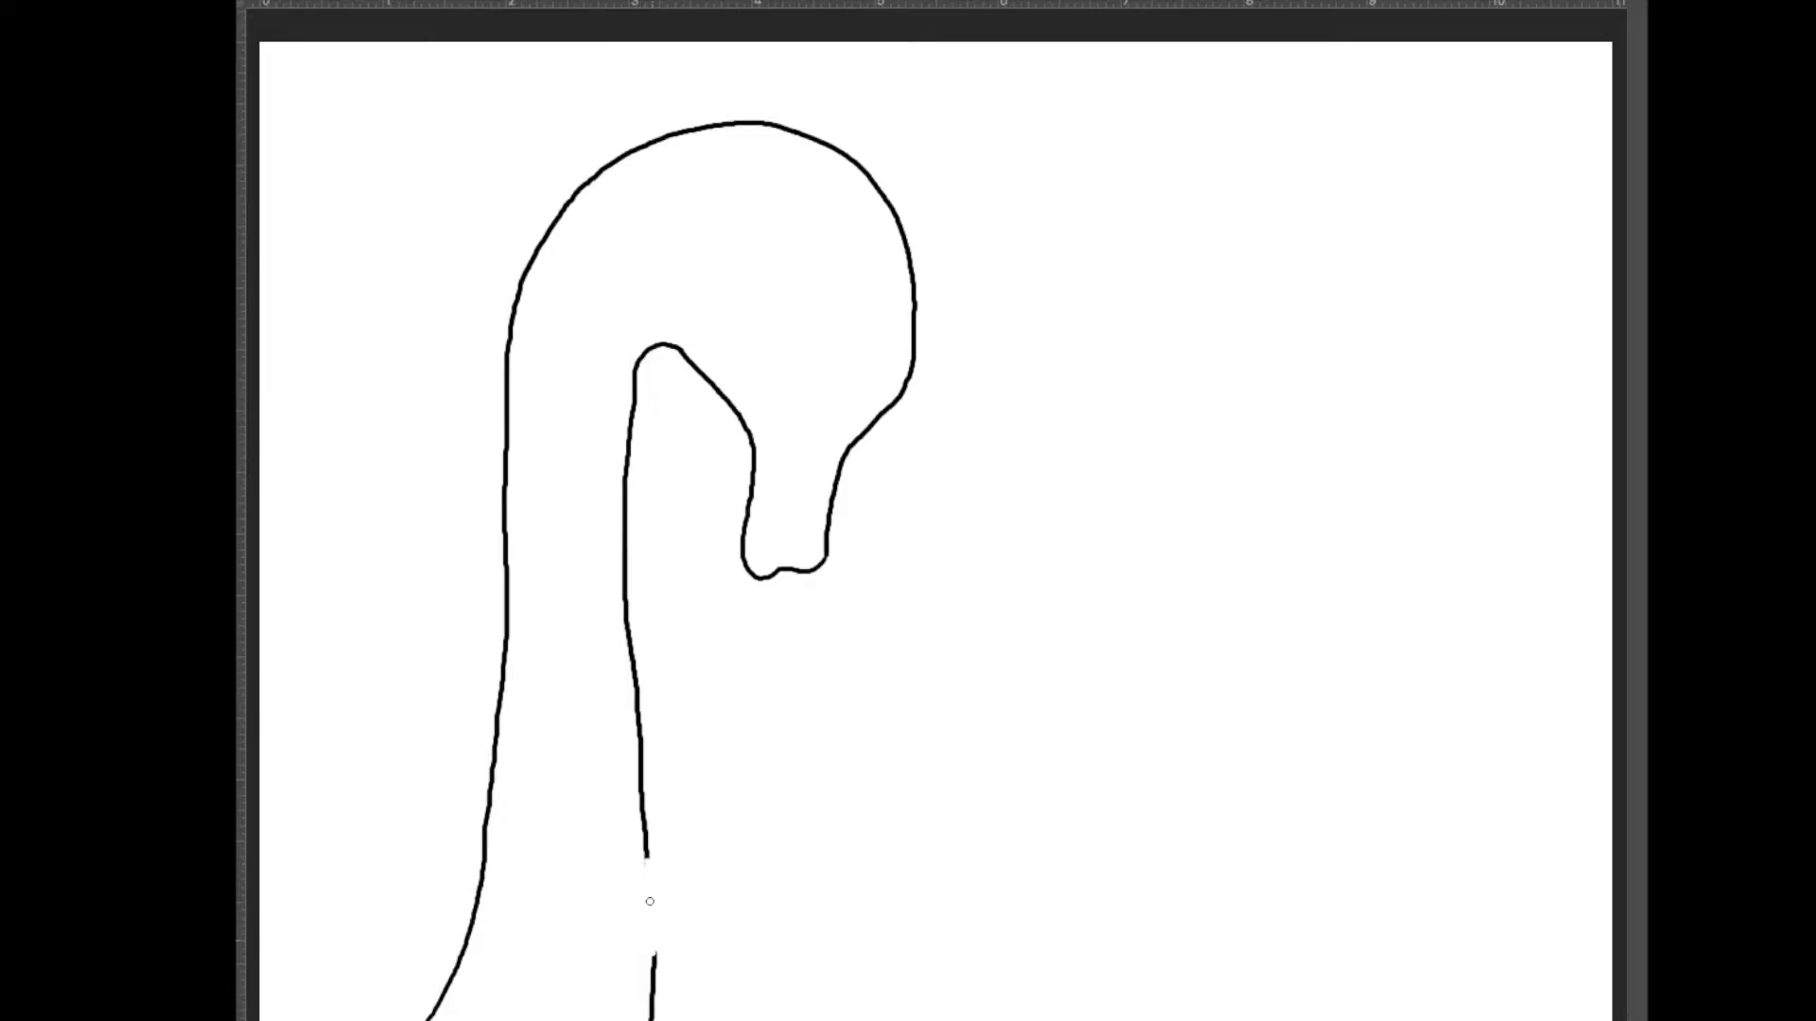
pyautogui.moveTo(290, 541)
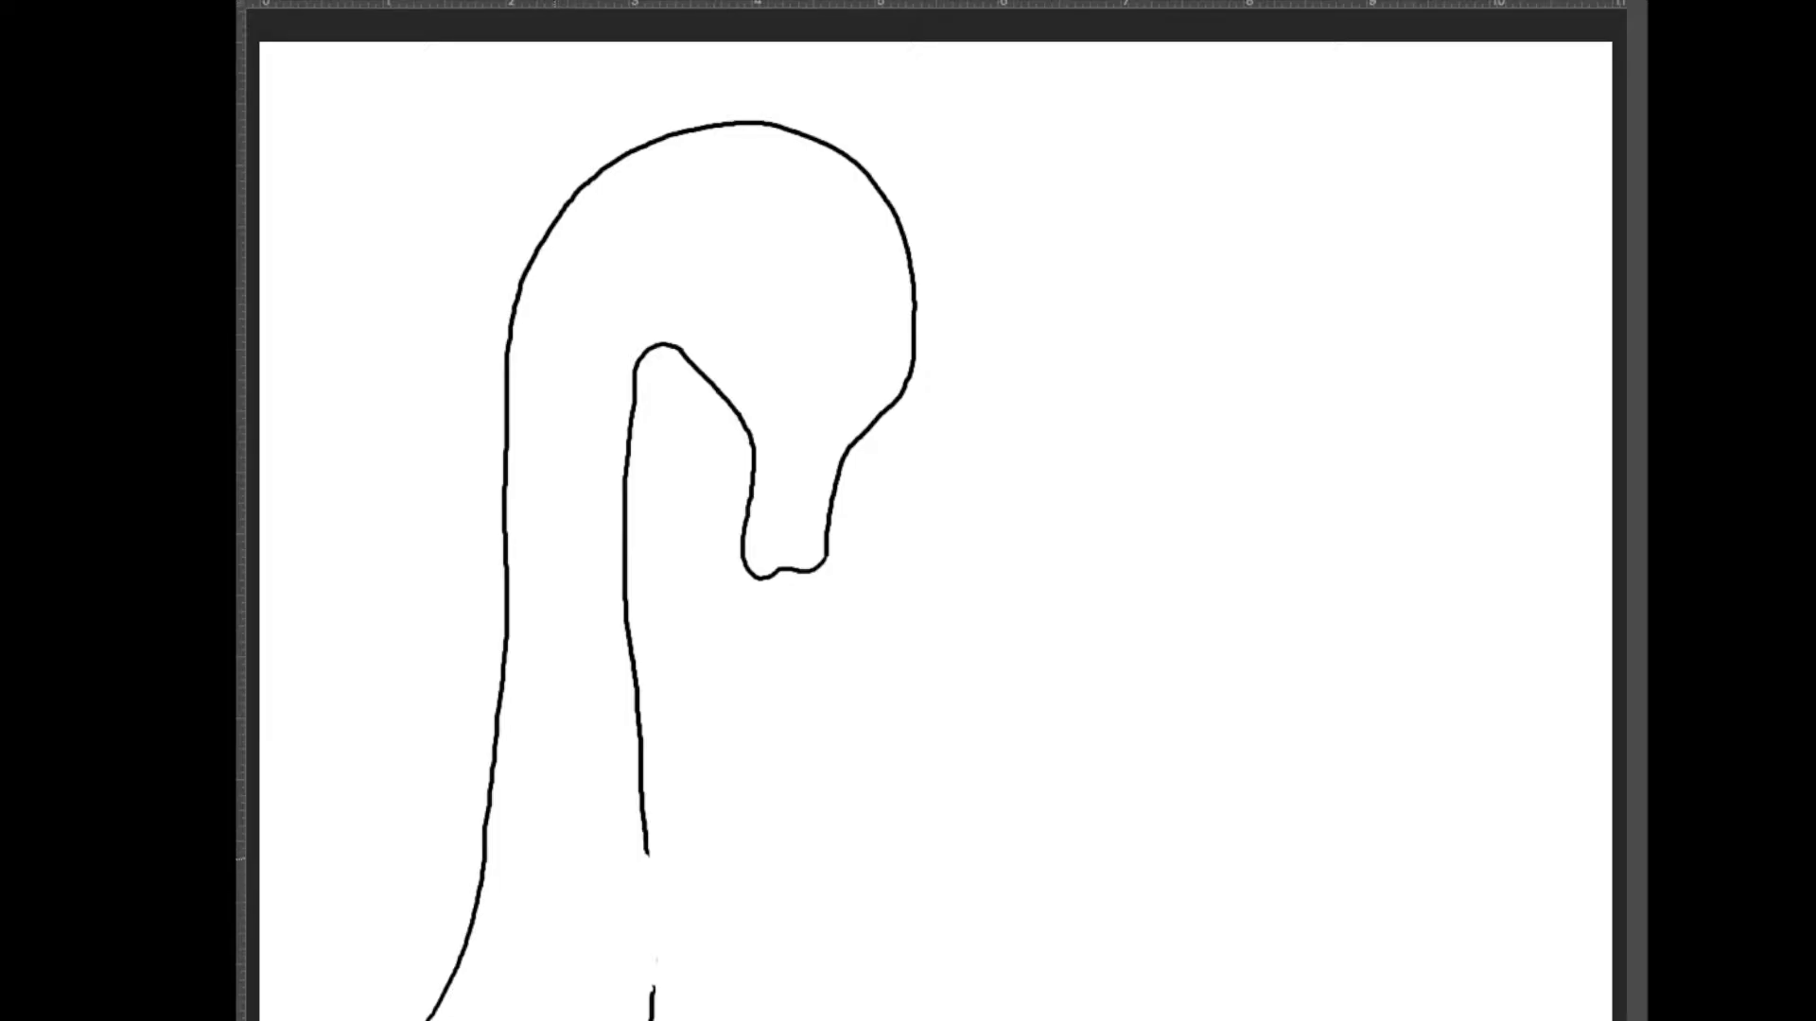
# Step: Sweep a curved arm up across the neck, then draw a large round eye on the head
pyautogui.moveTo(556, 863); pyautogui.dragTo(671, 852)
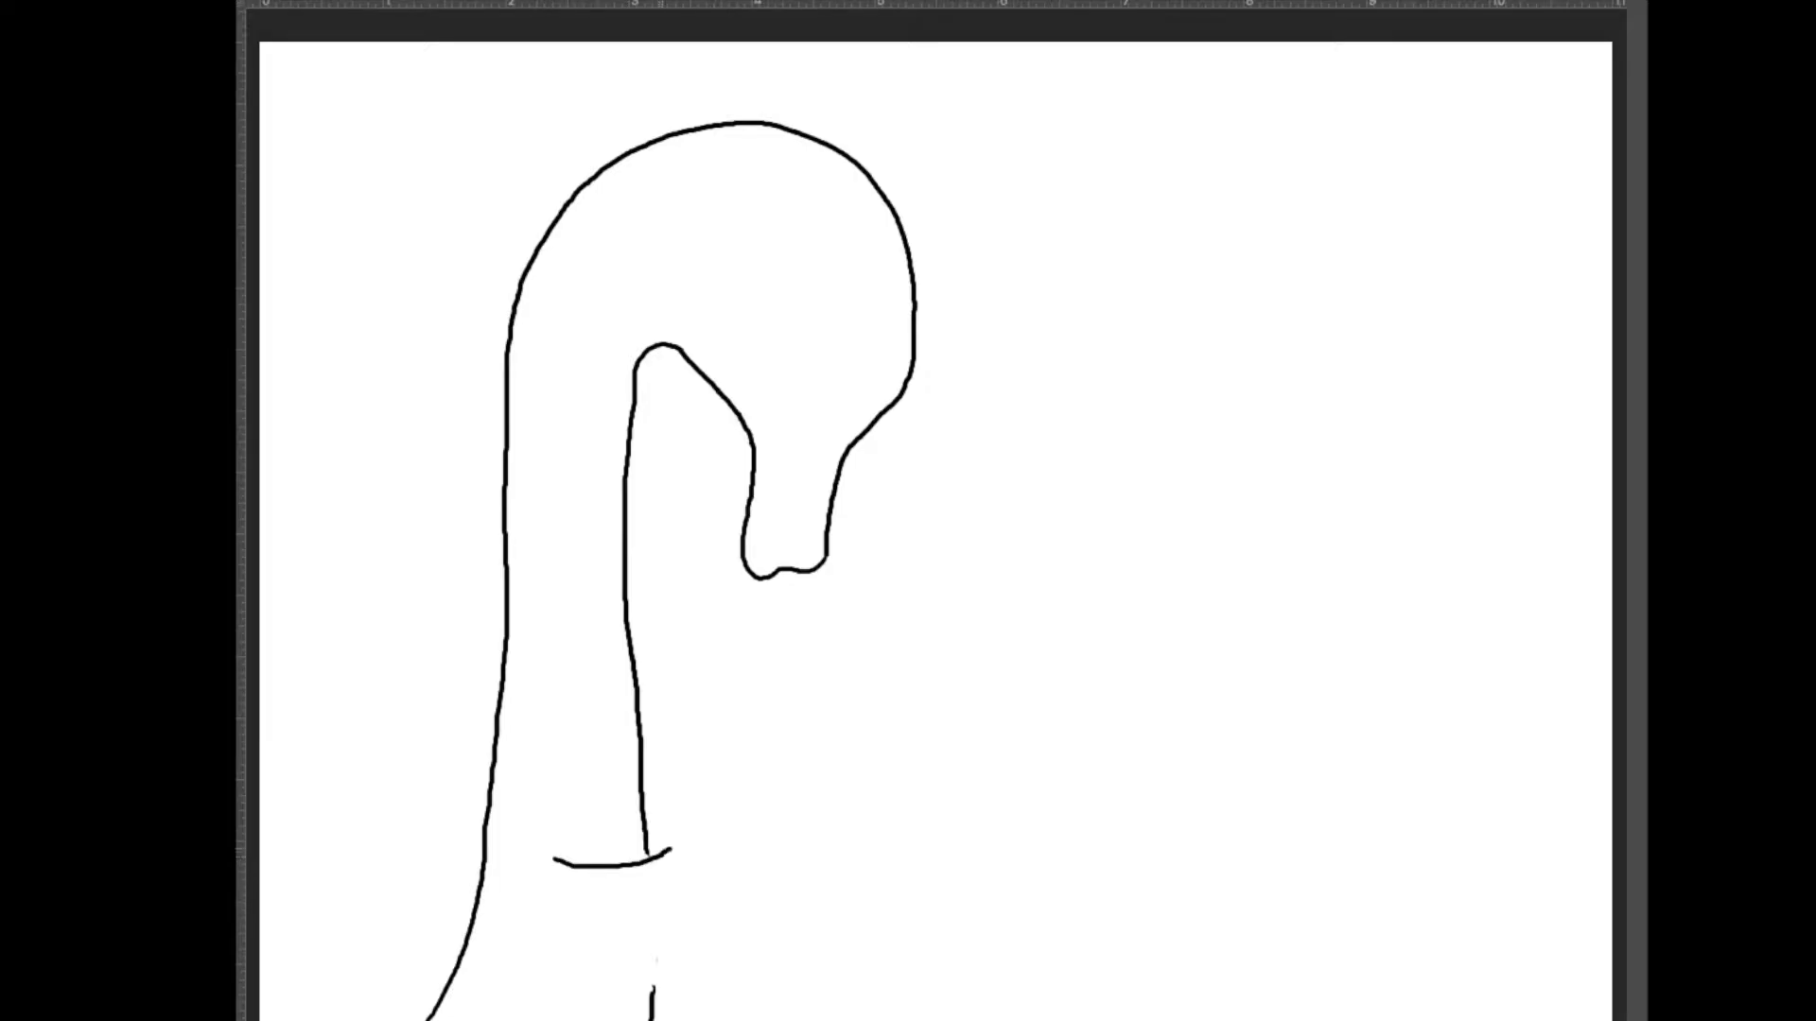
pyautogui.moveTo(649, 852); pyautogui.dragTo(747, 764)
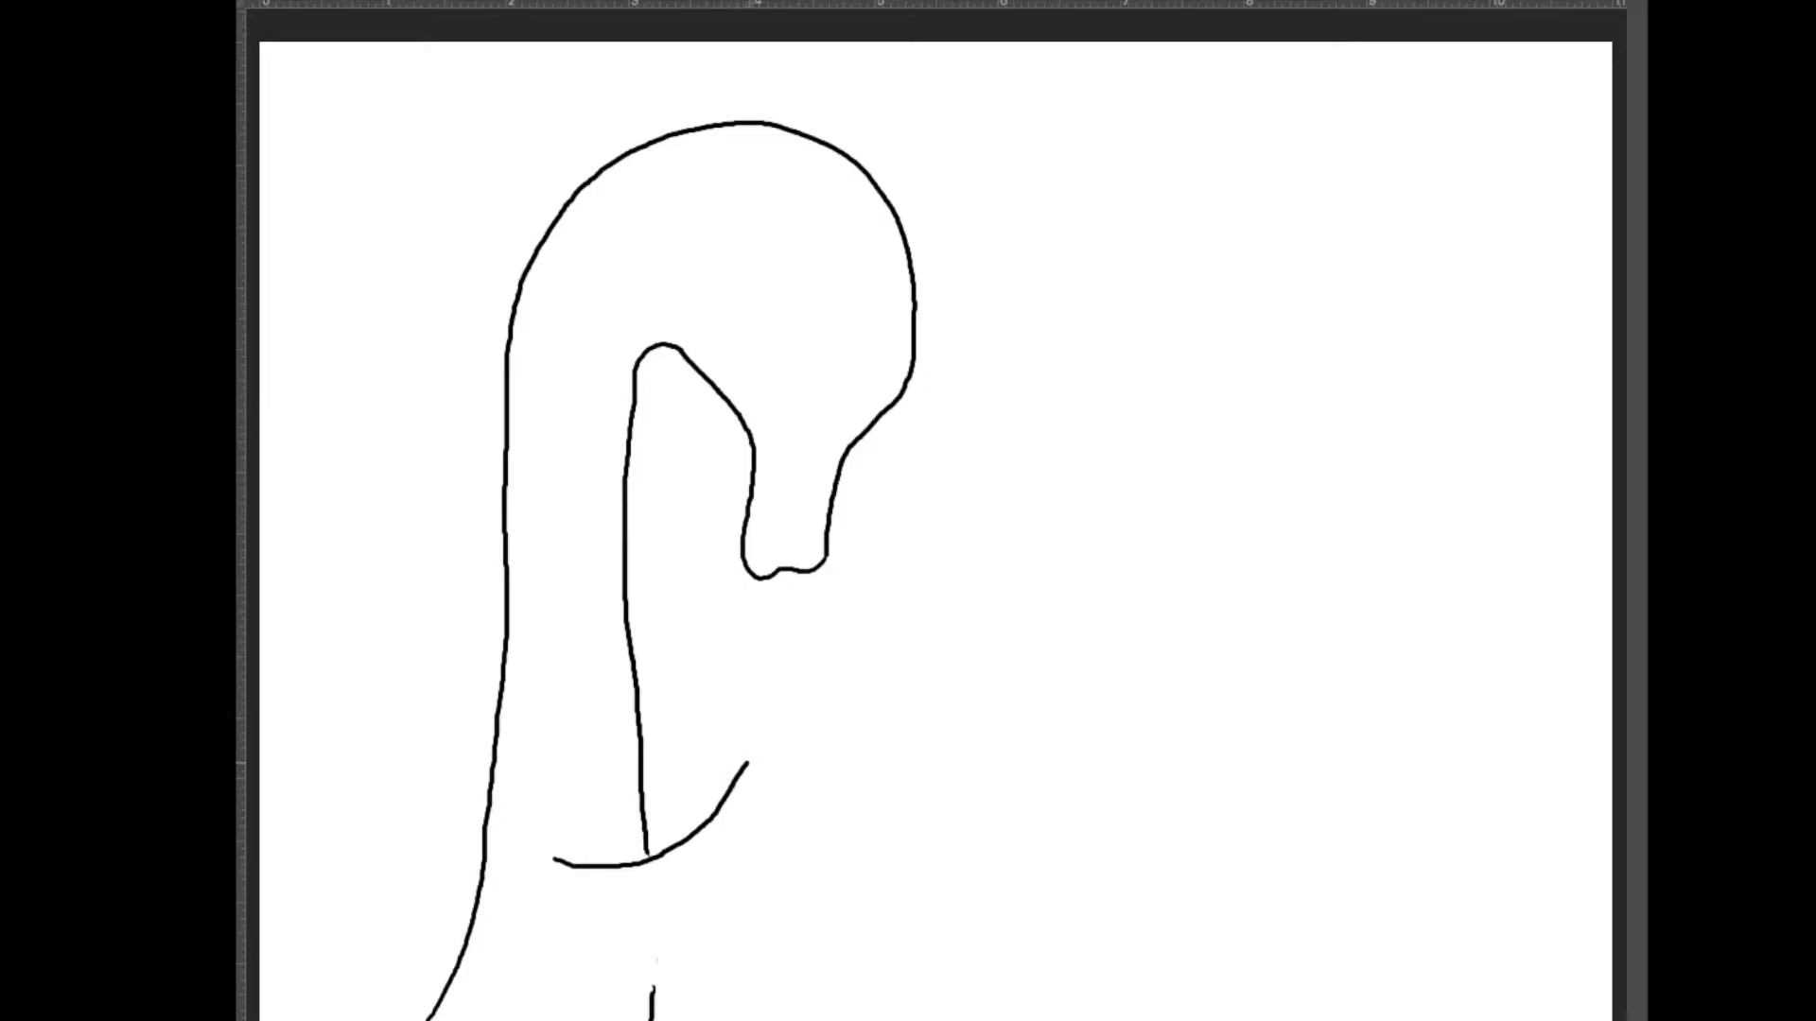
pyautogui.moveTo(748, 759); pyautogui.dragTo(840, 747)
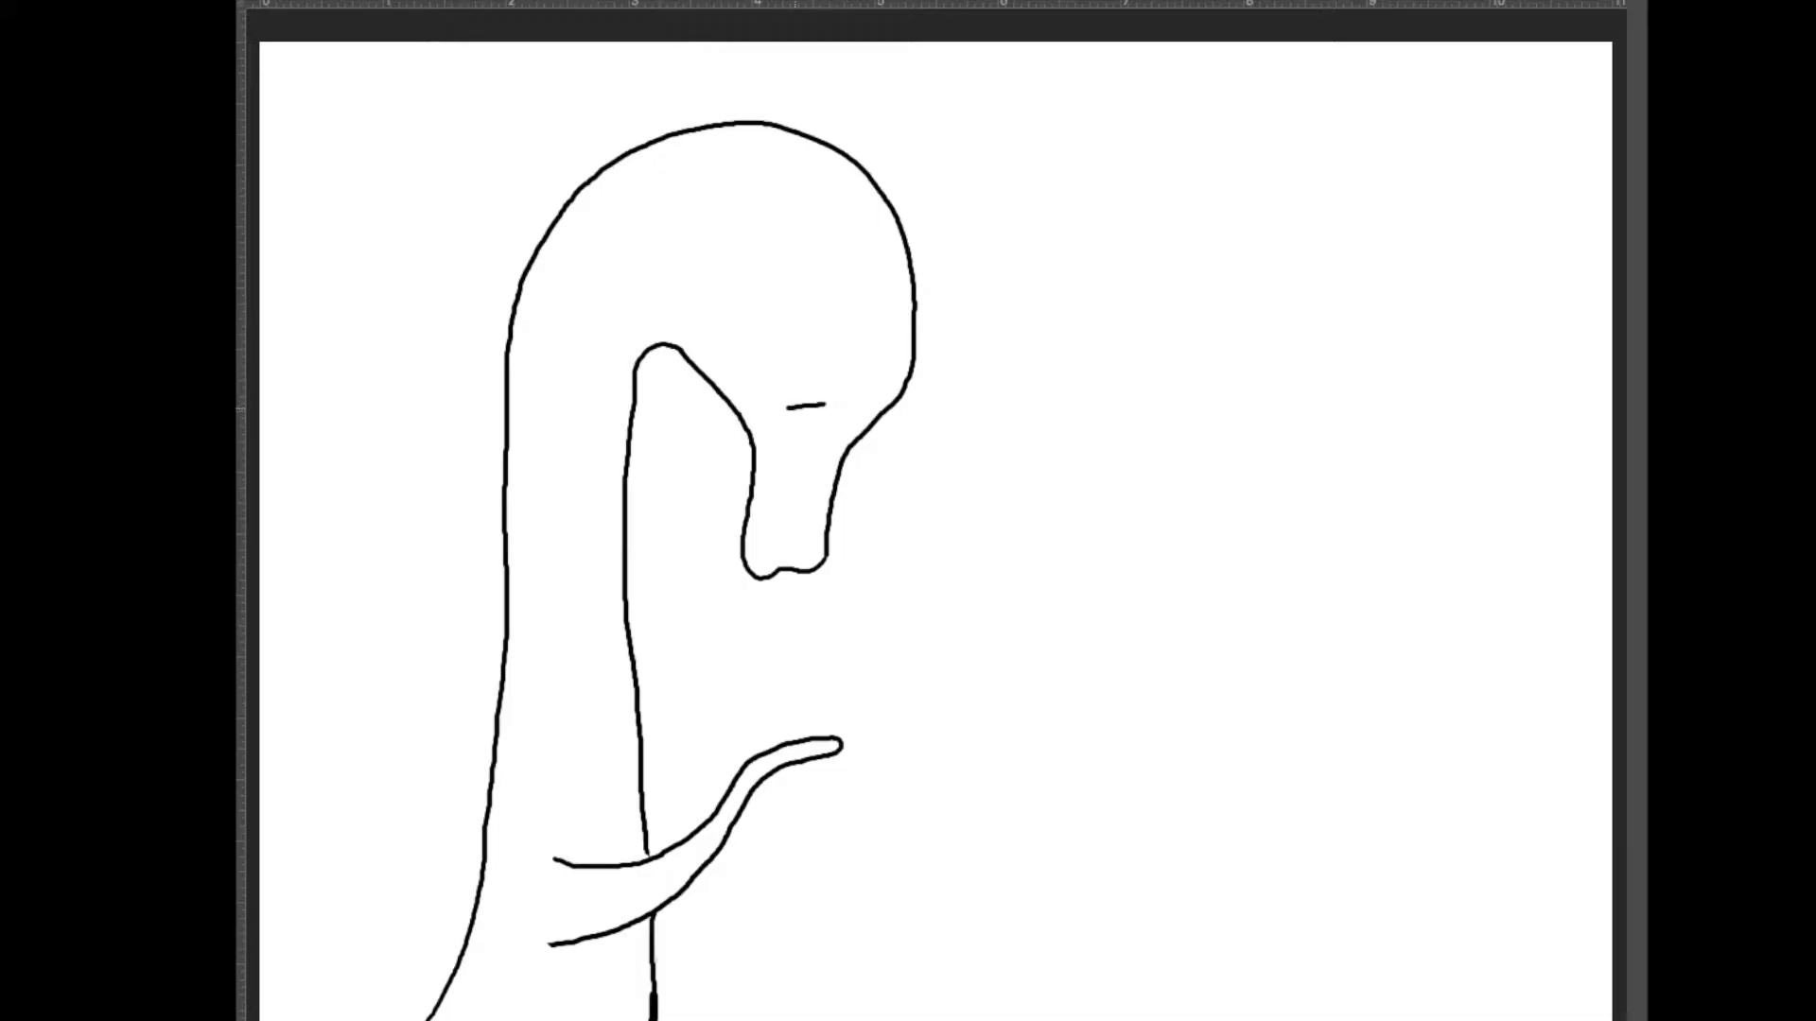
pyautogui.moveTo(742, 301); pyautogui.dragTo(788, 411)
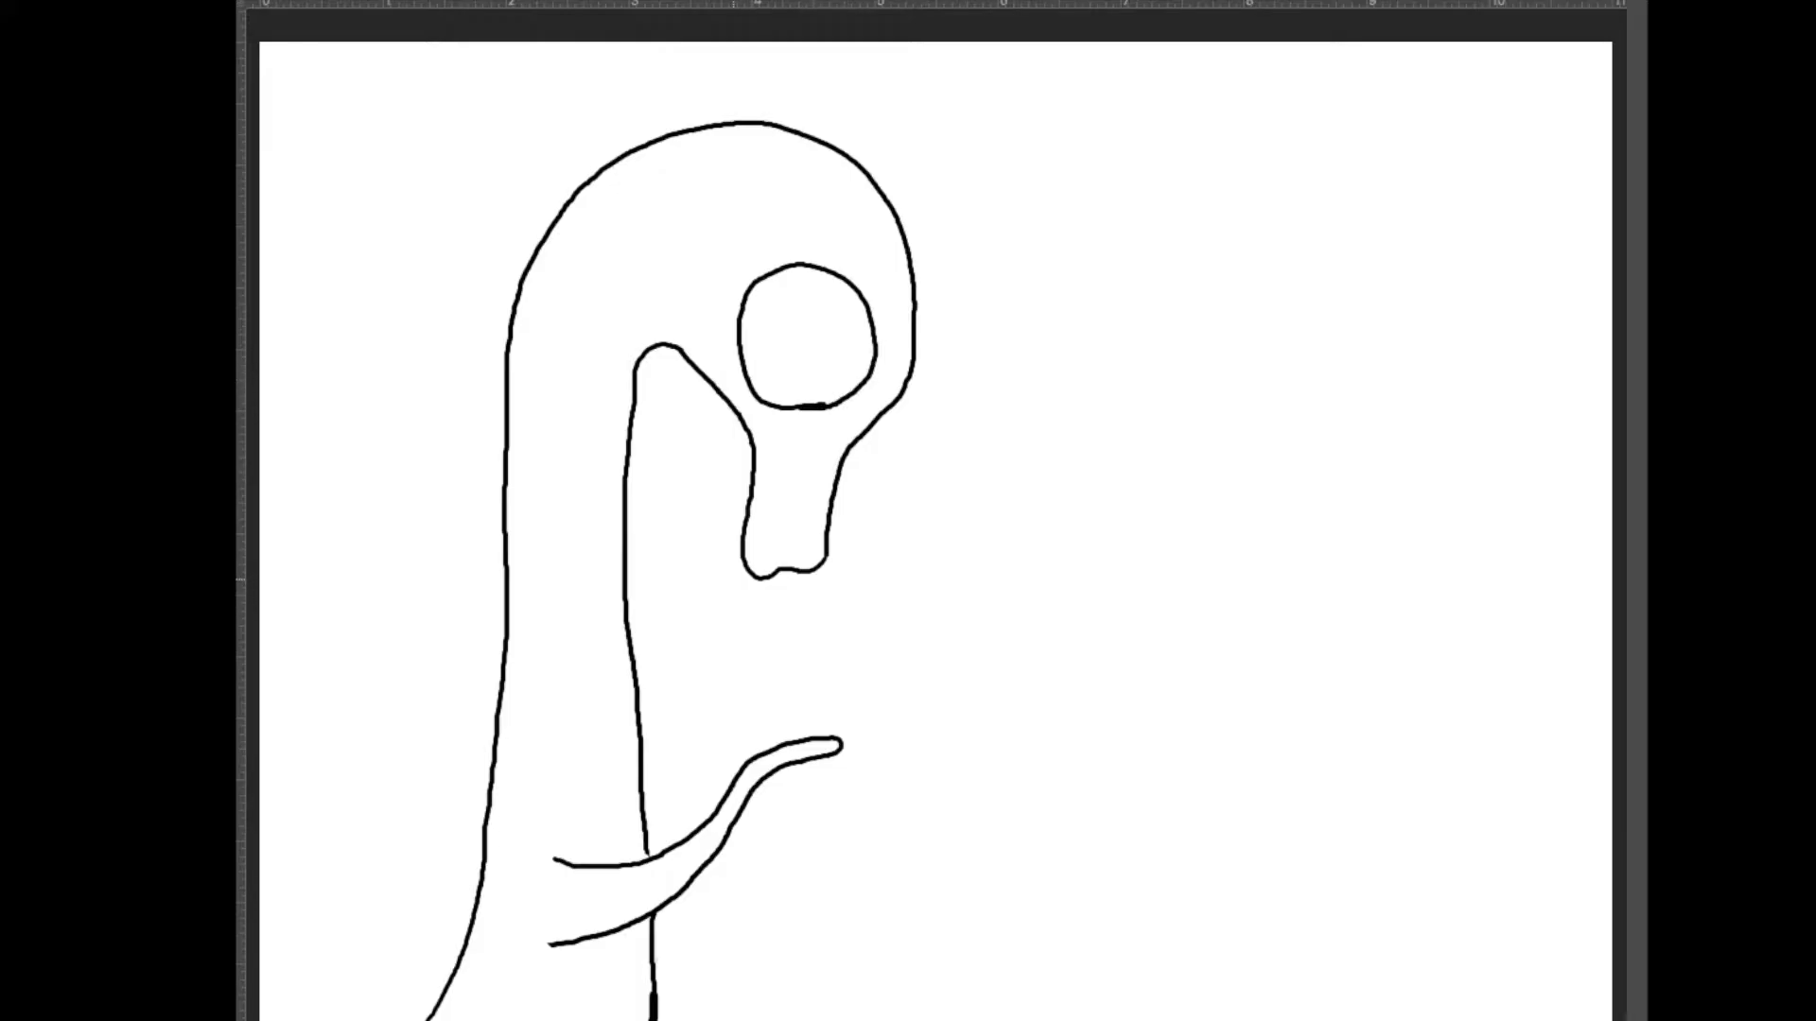
# Step: Draw the pet's eared head, face side, rectangular body and legs below the snout, with fingers on the hand
pyautogui.moveTo(683, 585); pyautogui.dragTo(741, 574)
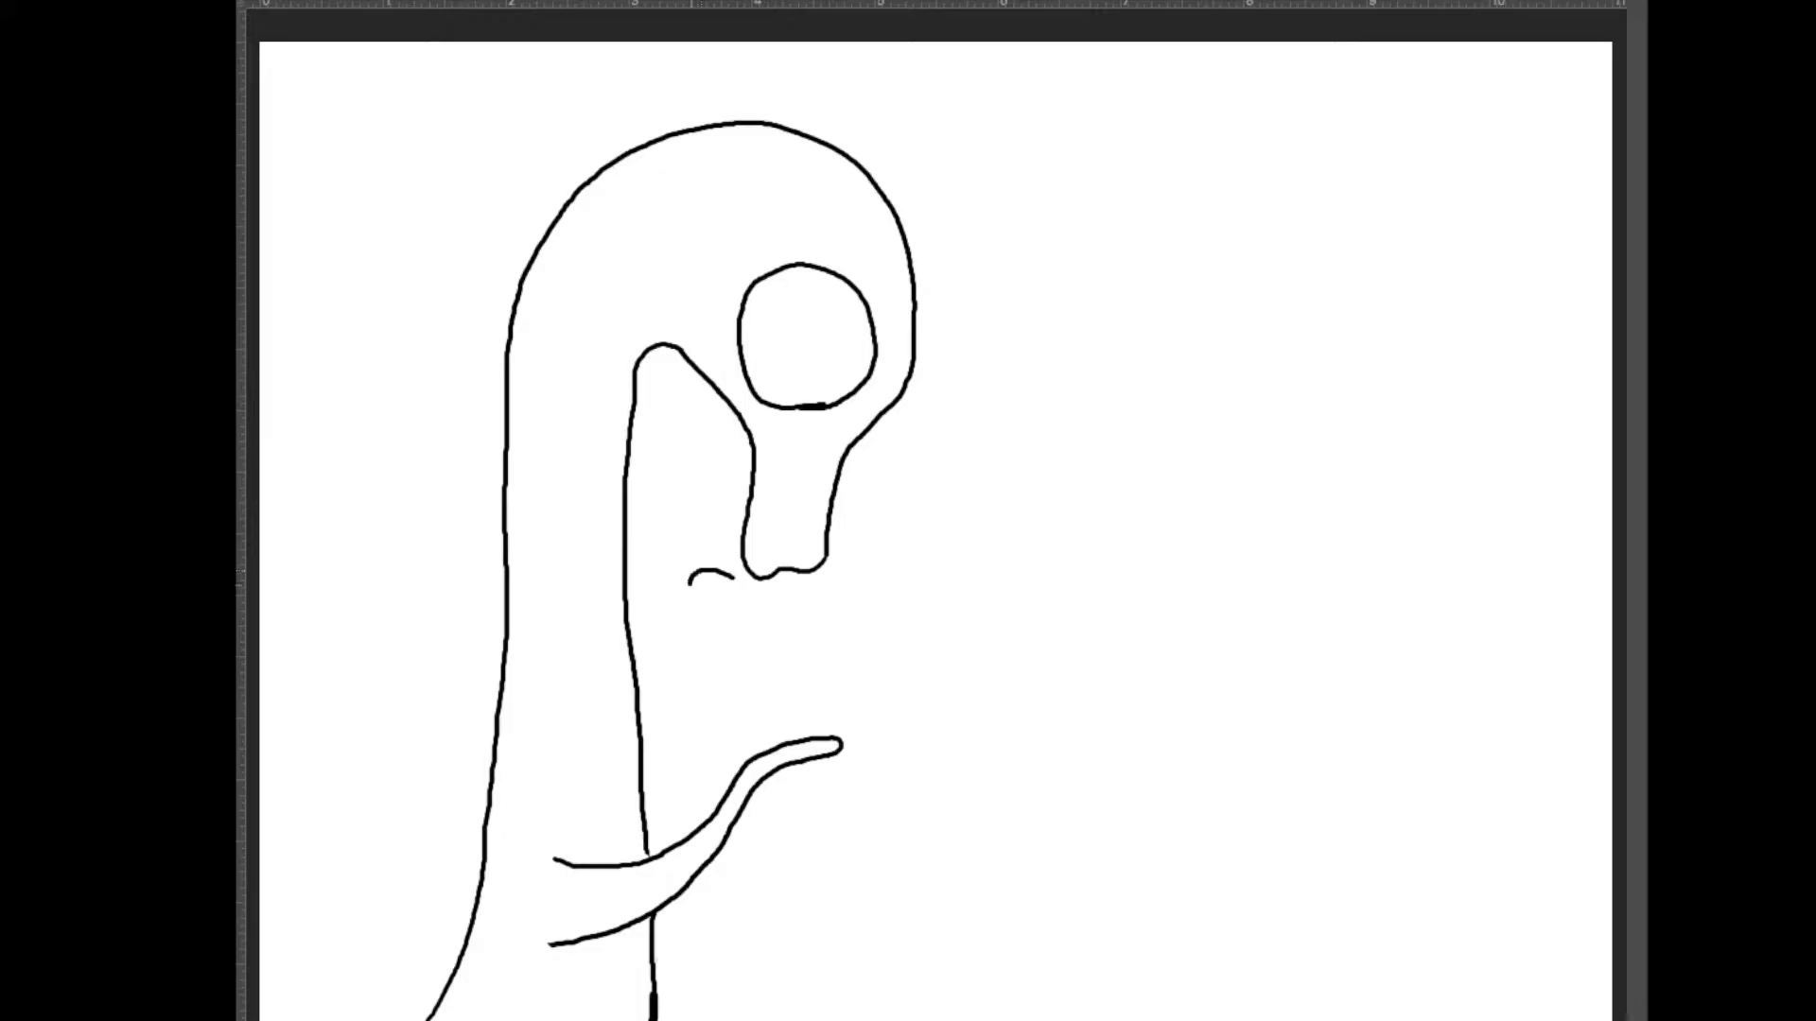
pyautogui.moveTo(695, 591); pyautogui.dragTo(840, 567)
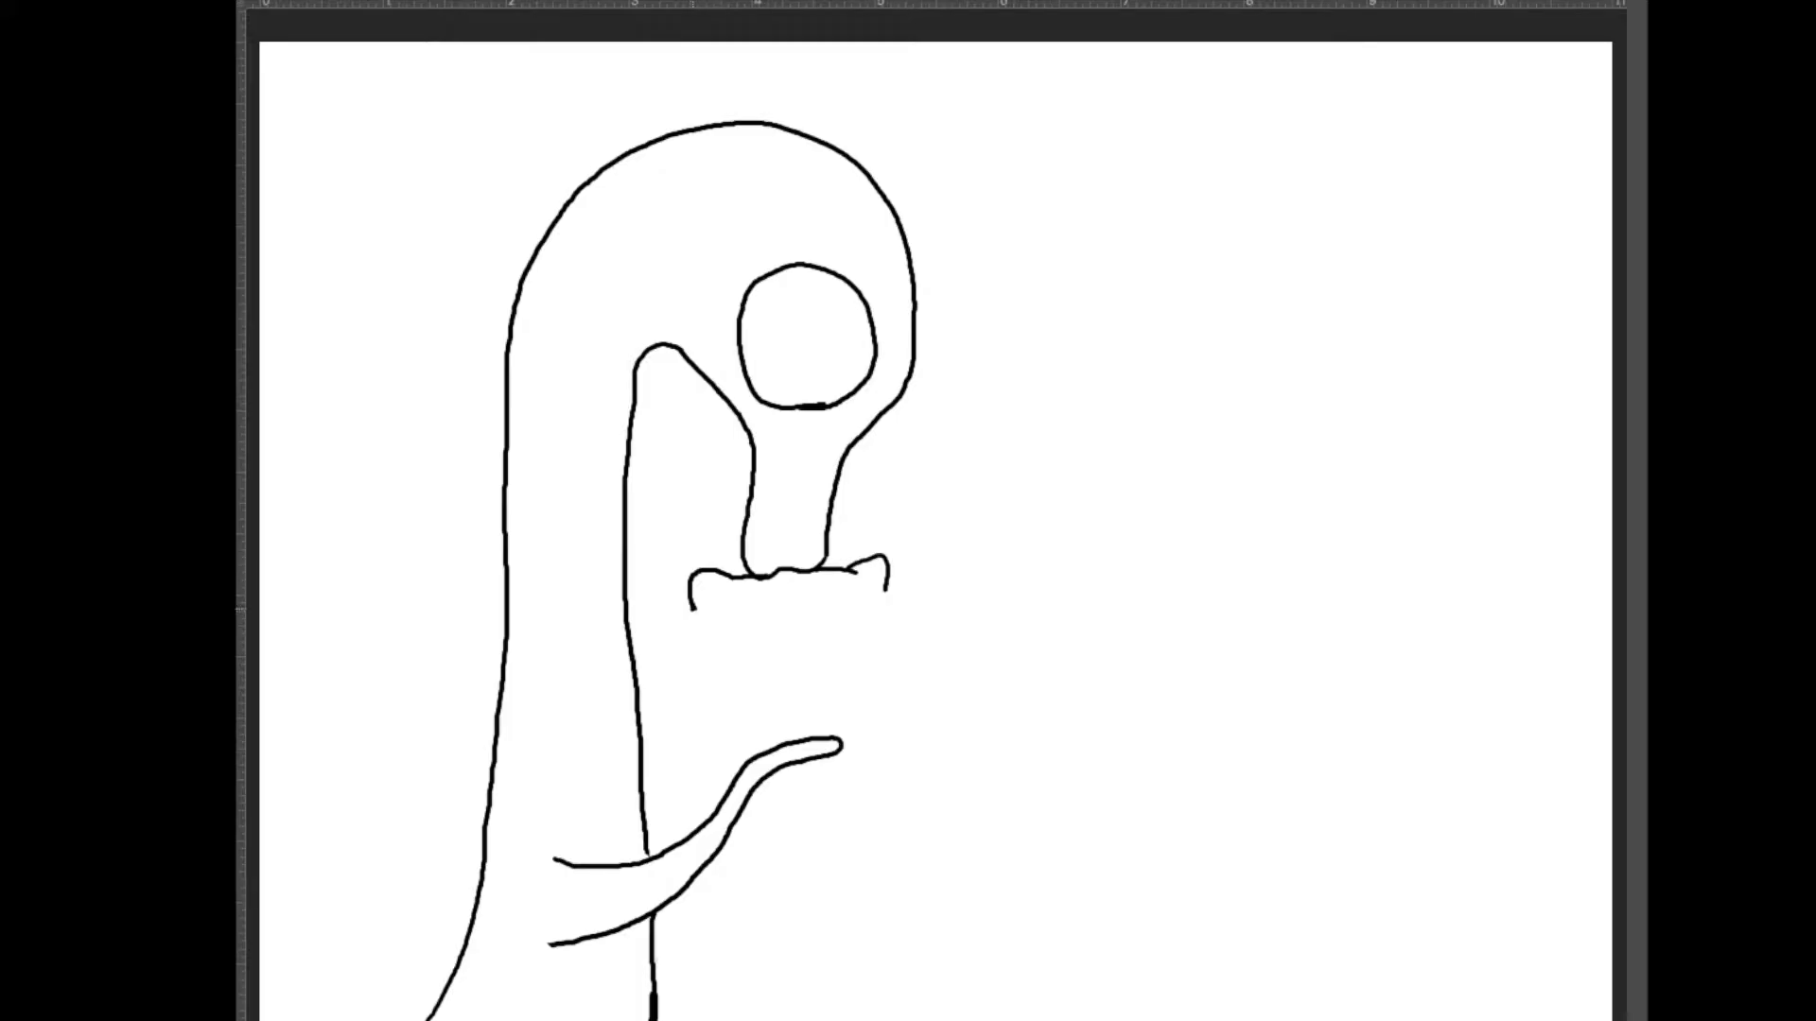
pyautogui.moveTo(690, 597); pyautogui.dragTo(666, 672)
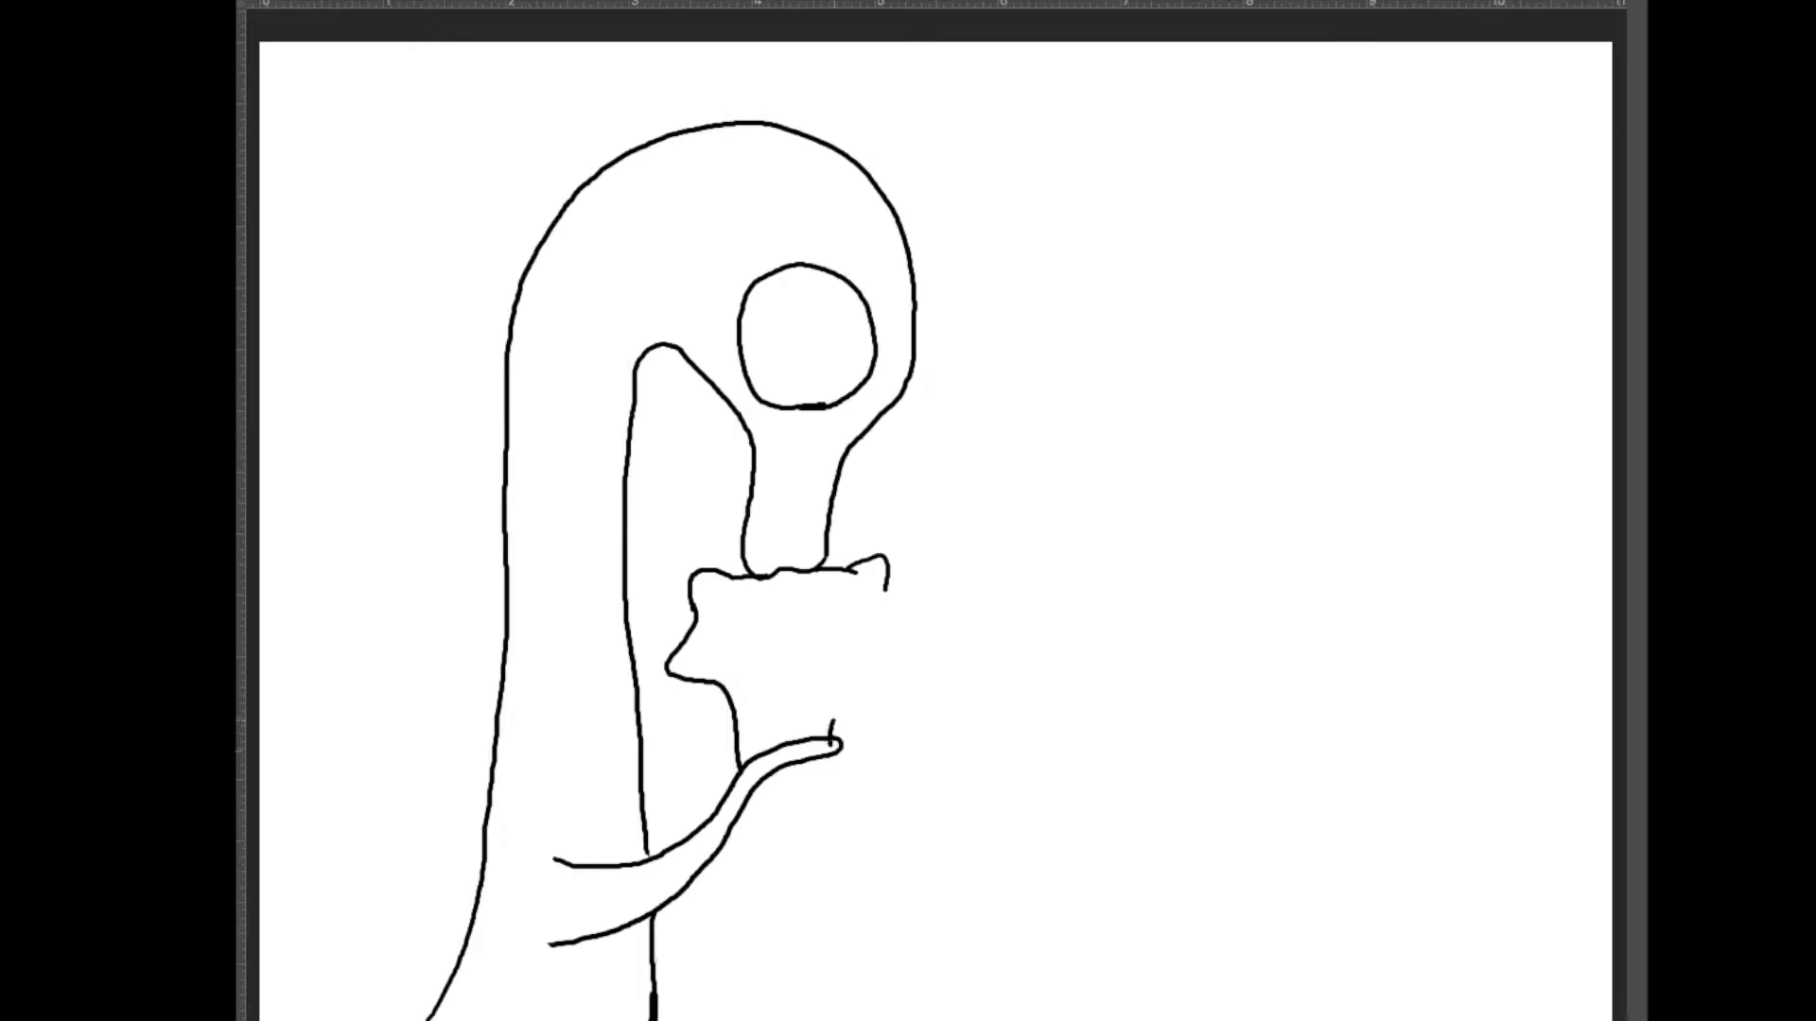
pyautogui.moveTo(829, 742); pyautogui.dragTo(846, 727)
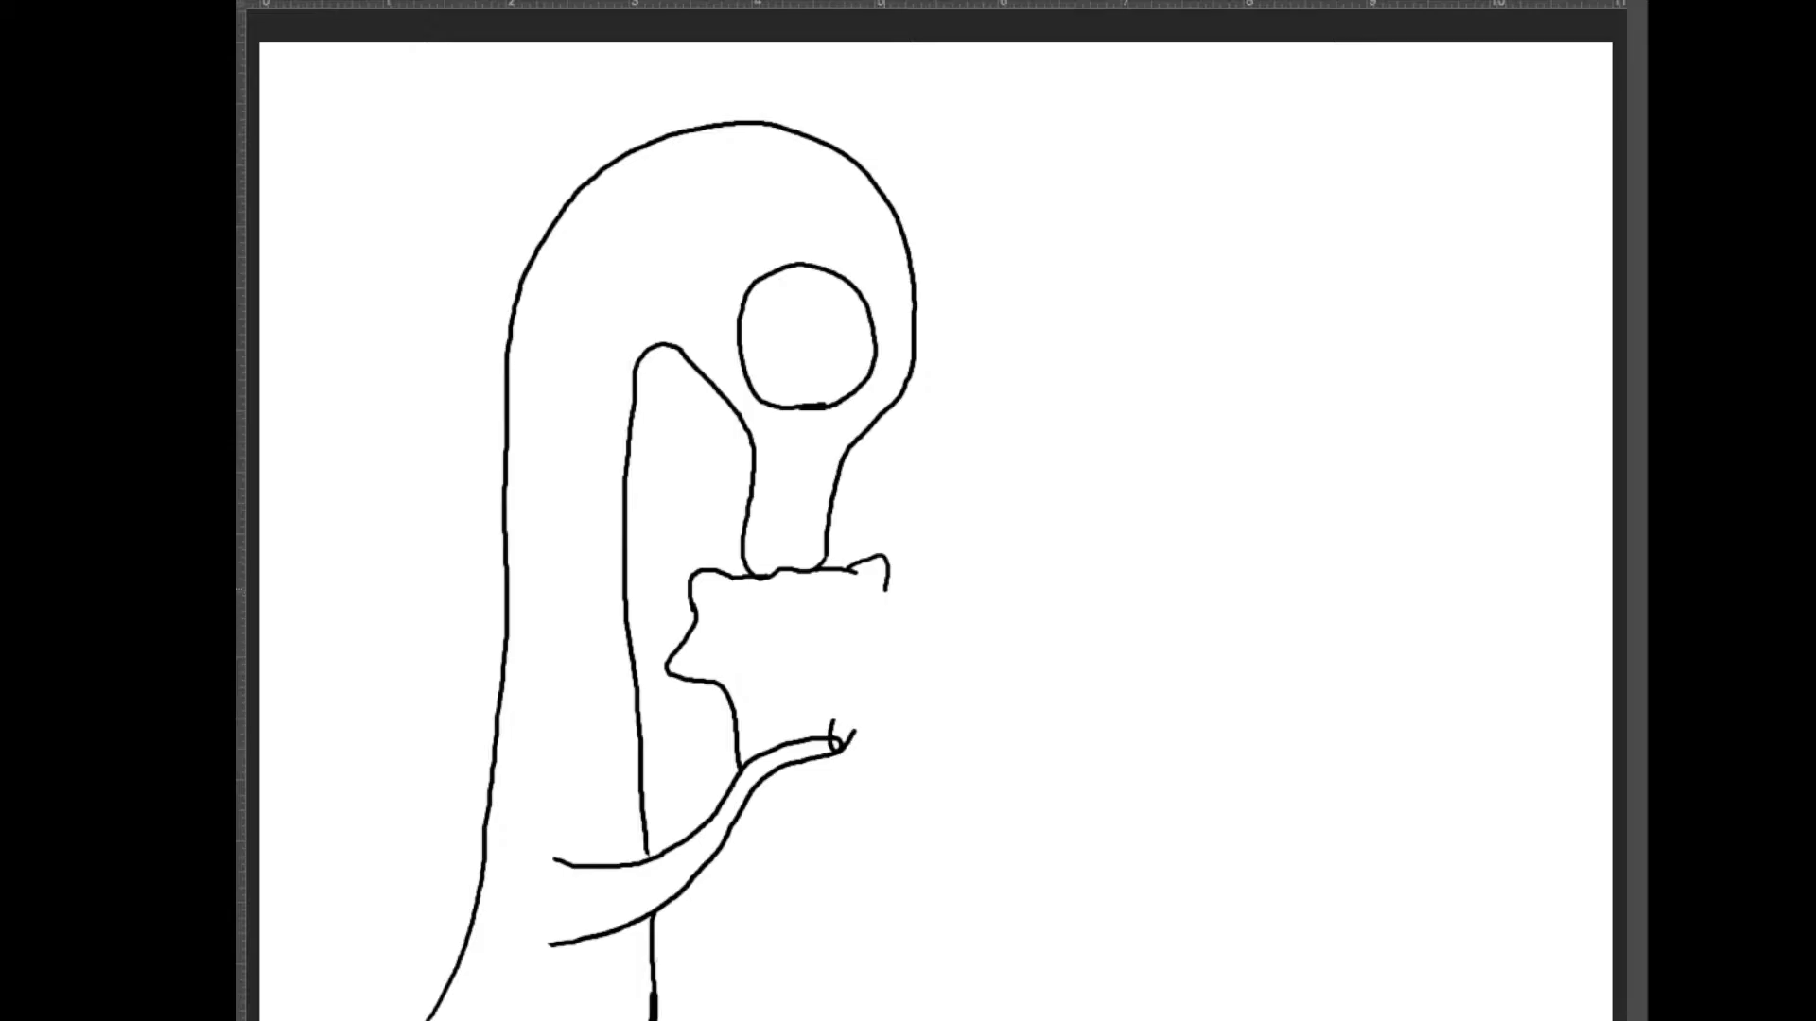
pyautogui.moveTo(888, 597); pyautogui.dragTo(893, 683)
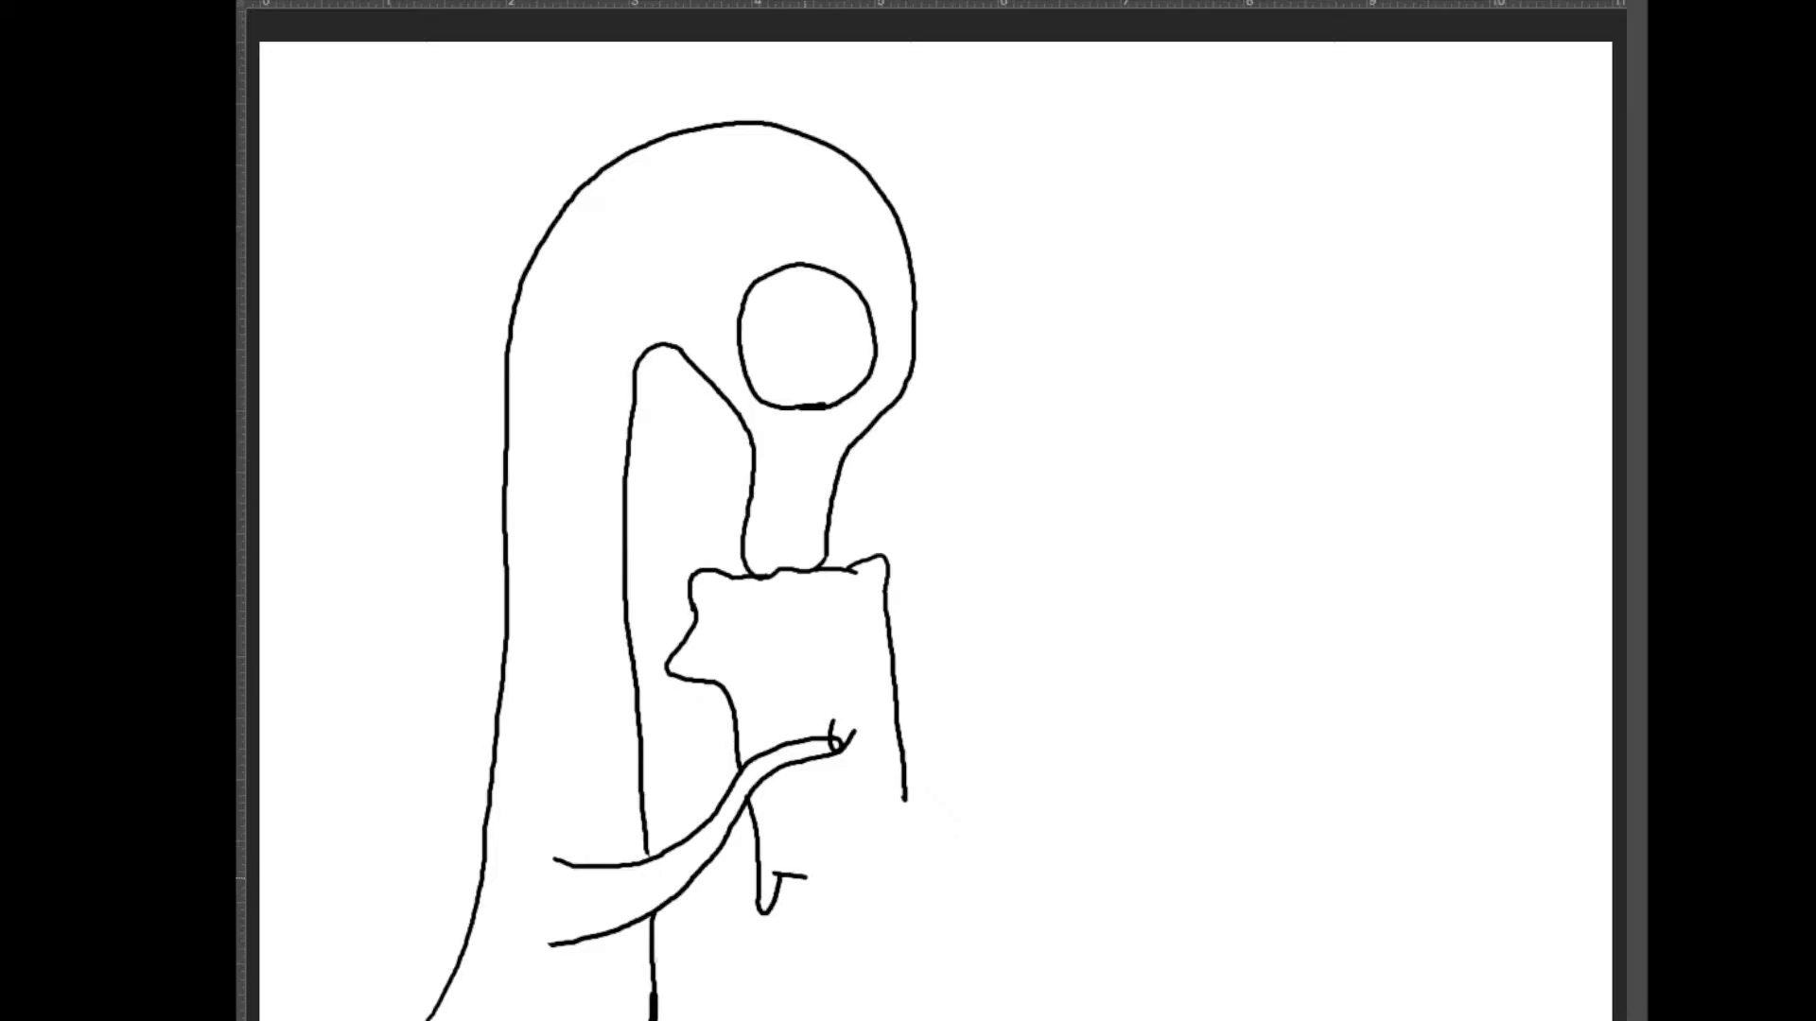
pyautogui.moveTo(764, 898); pyautogui.dragTo(892, 881)
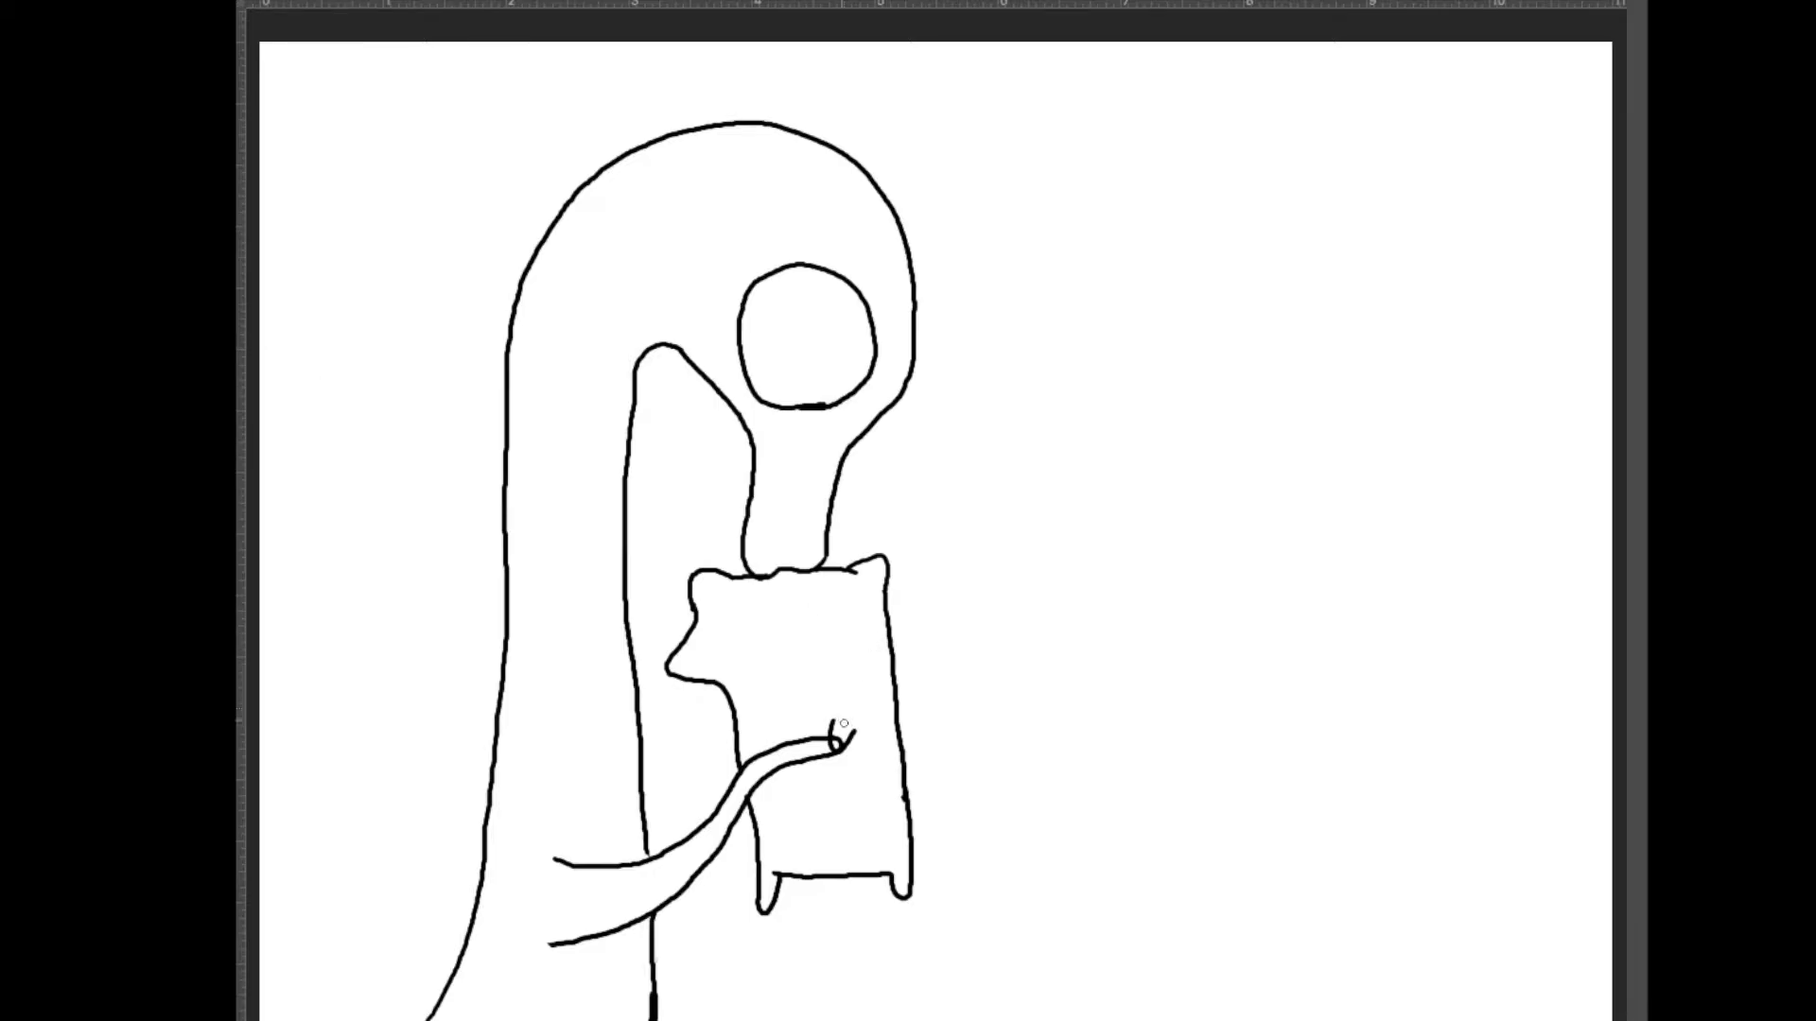
pyautogui.moveTo(840, 736)
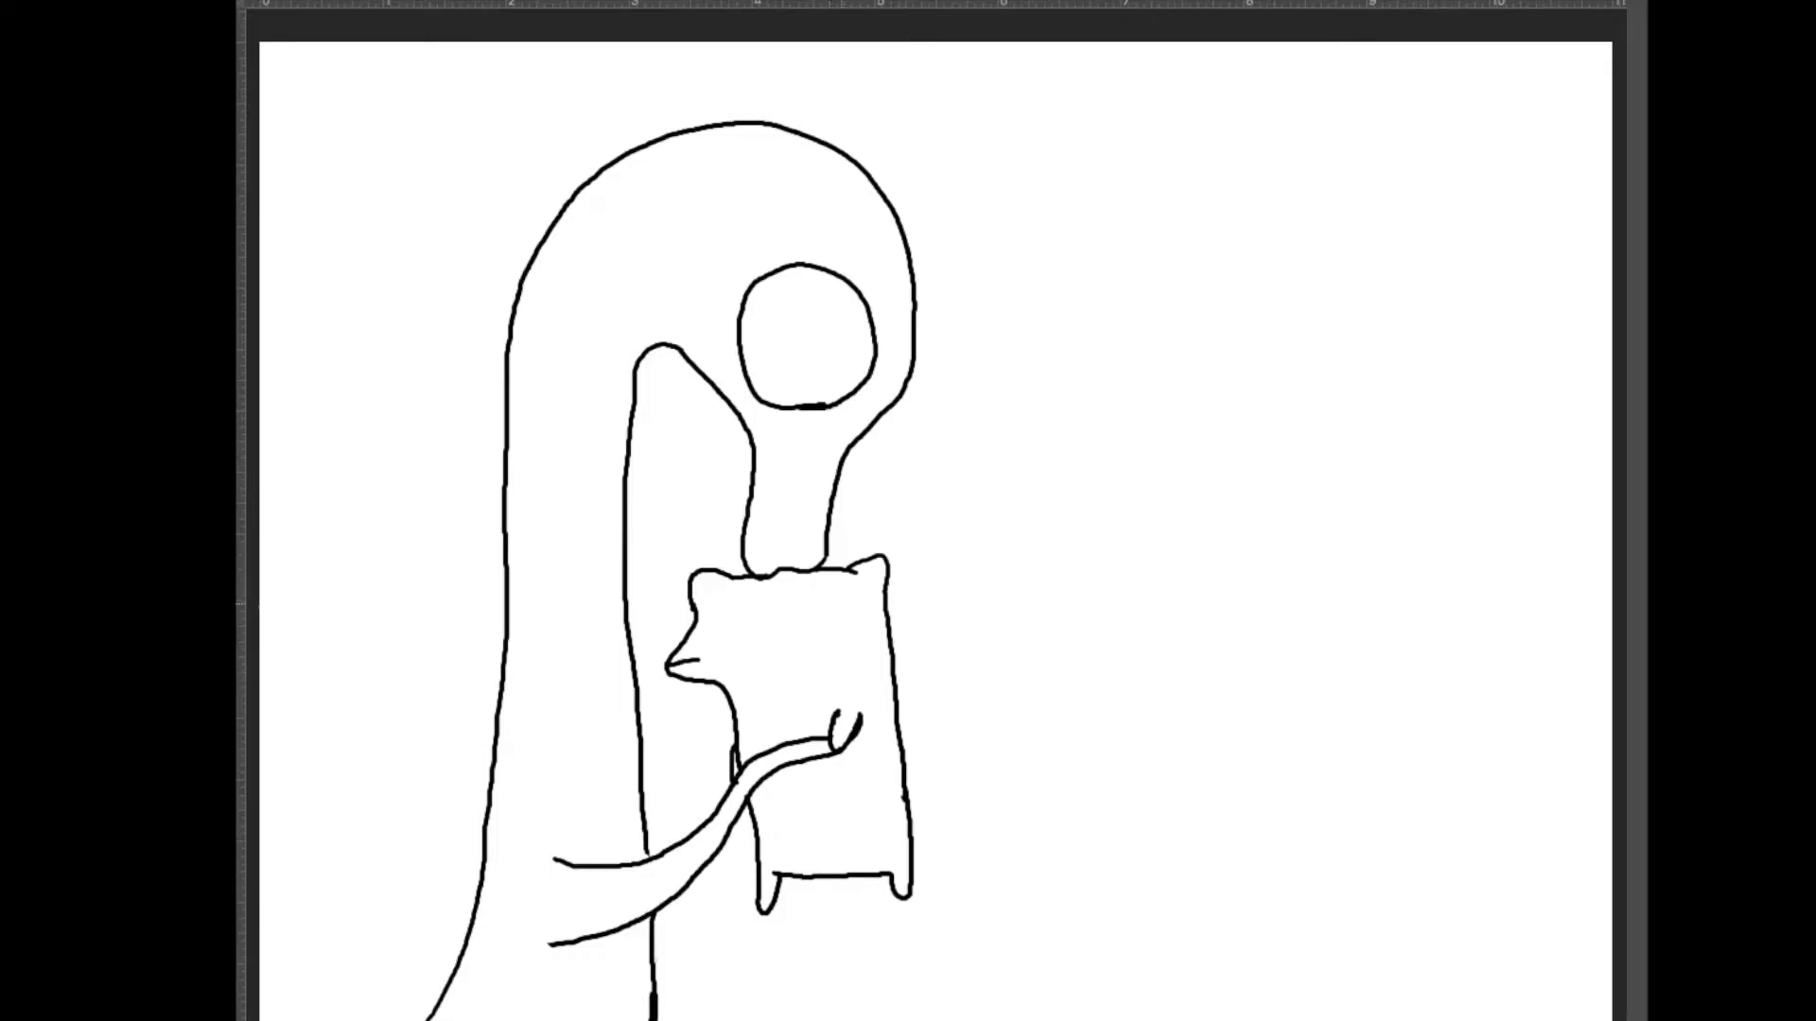
# Step: Add the pet's face and body marks, and sketch the cap's dome over the head
pyautogui.moveTo(805, 604); pyautogui.dragTo(840, 599)
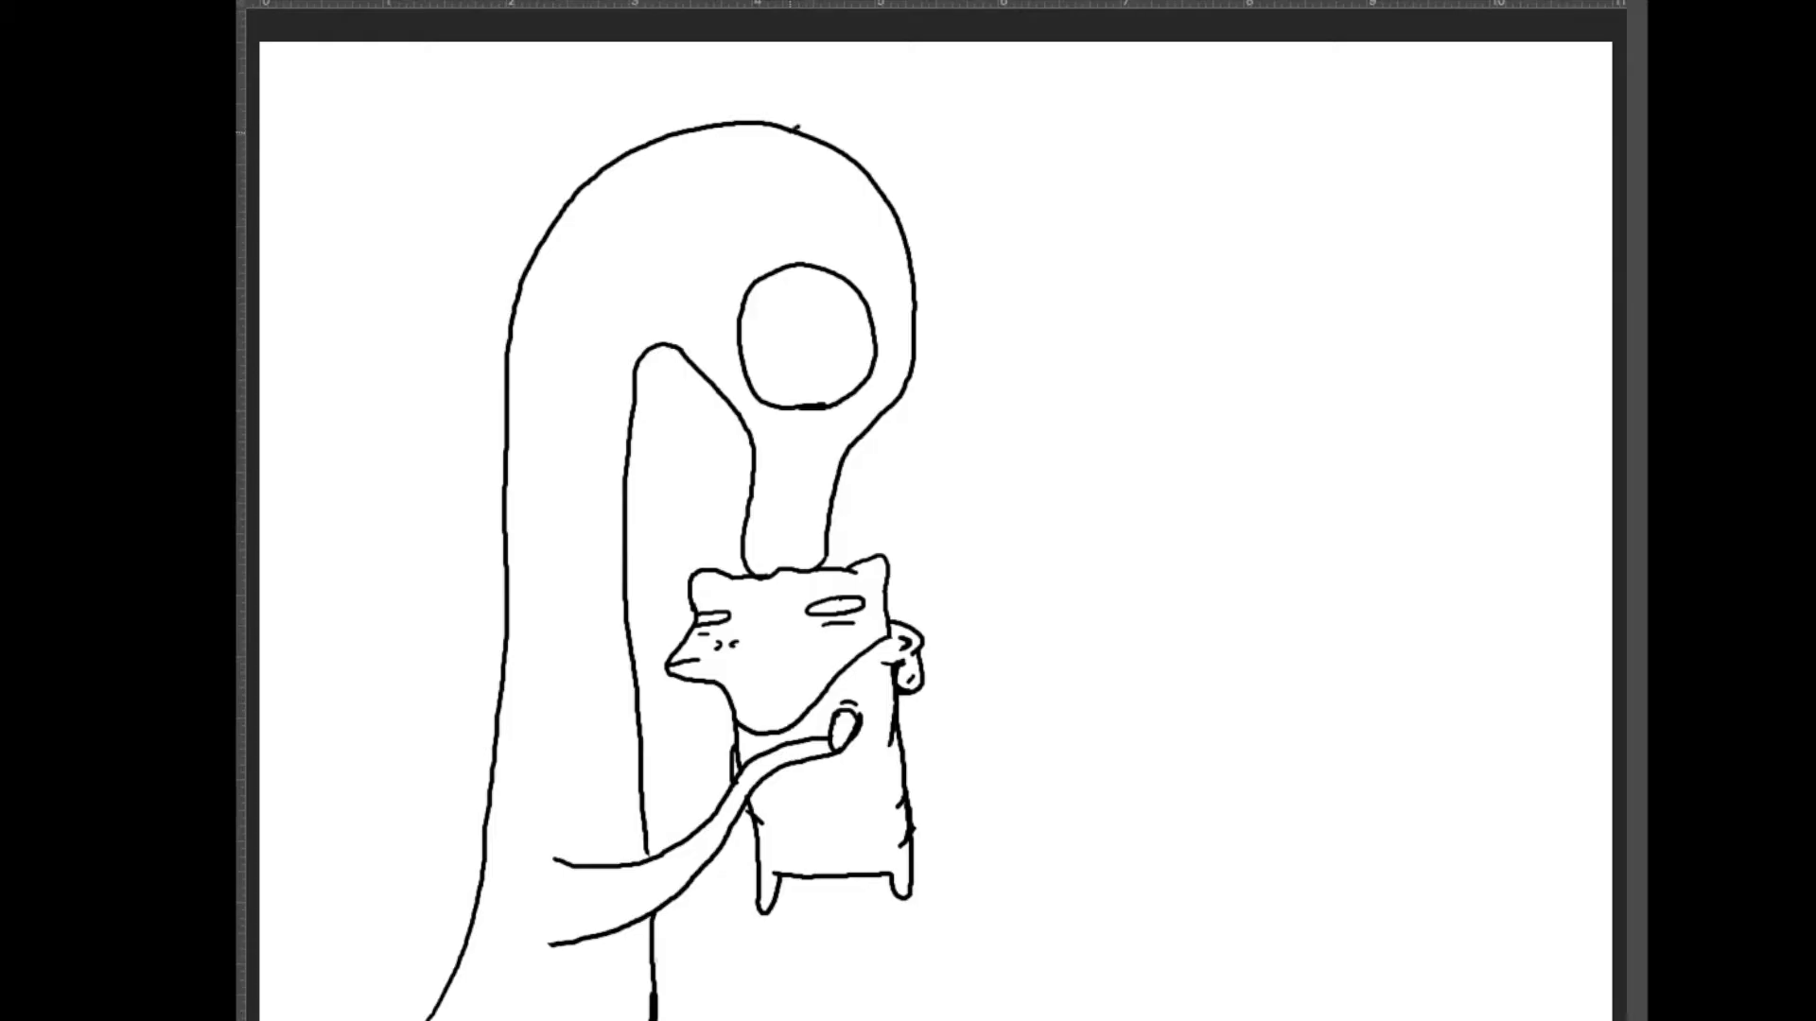
pyautogui.moveTo(794, 134); pyautogui.dragTo(973, 133)
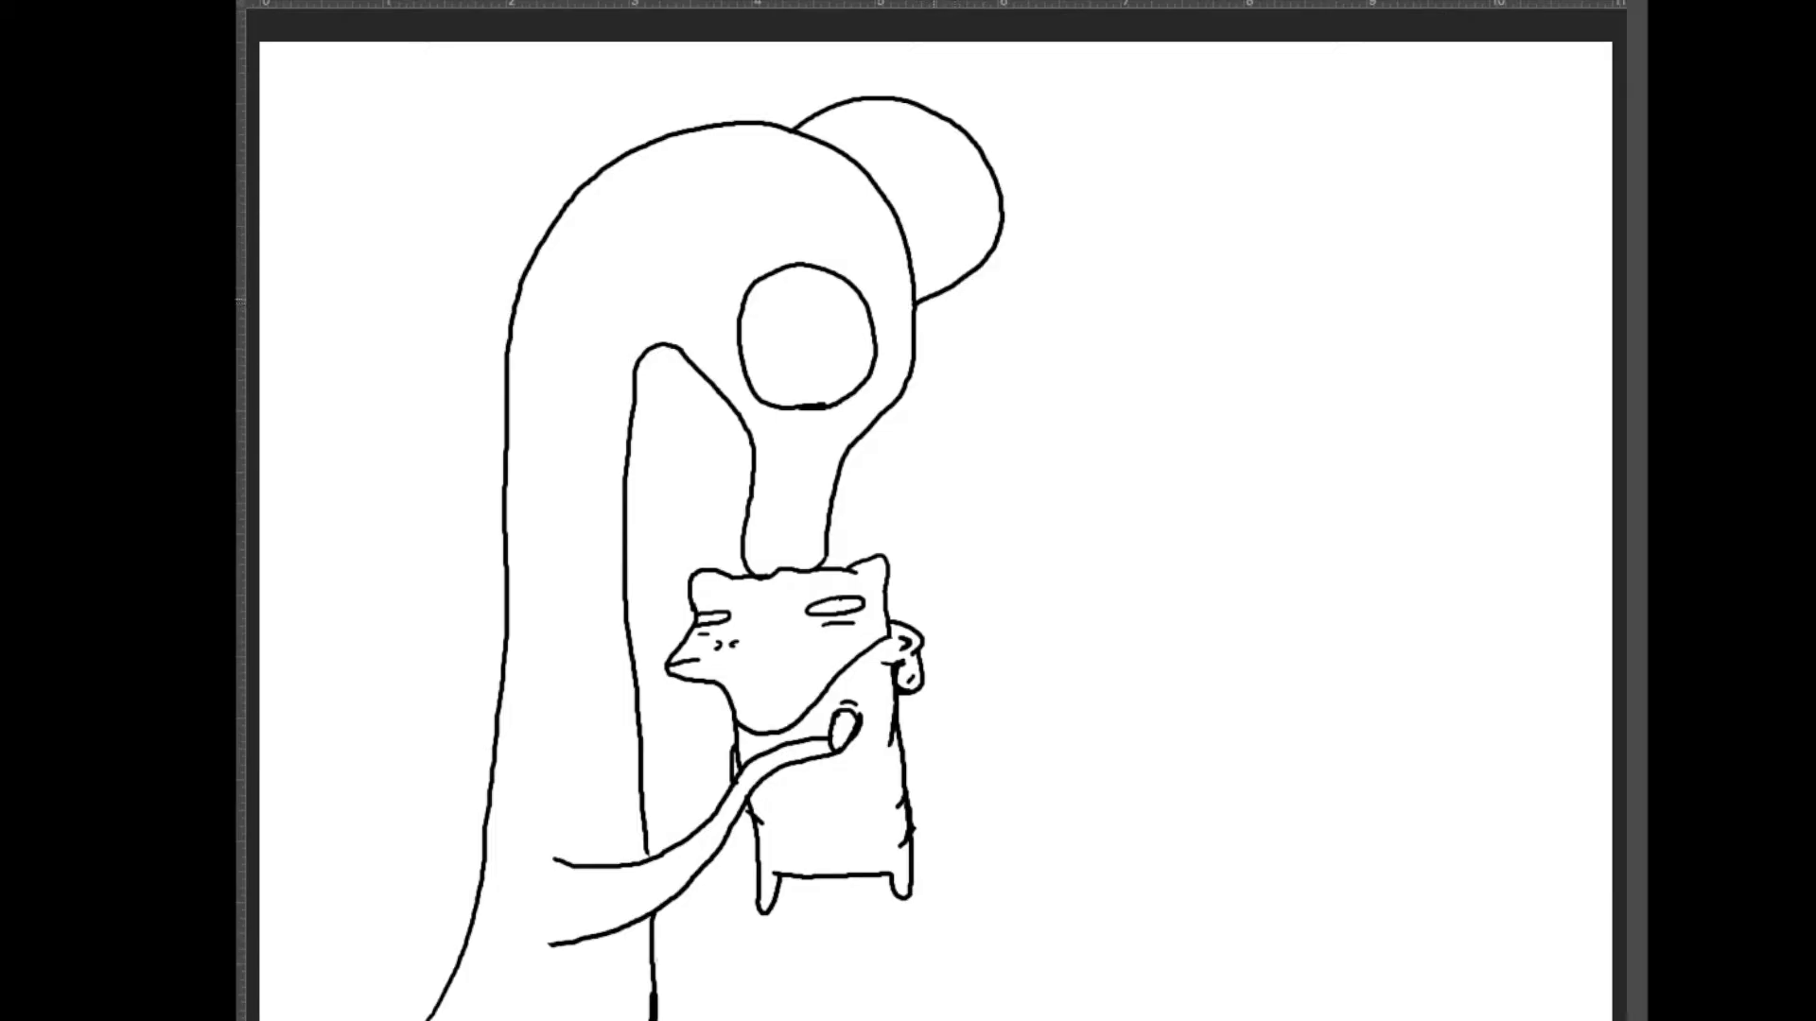
# Step: Draw the cap's curved brim drooping over the eye and its edge across the head
pyautogui.moveTo(920, 307); pyautogui.dragTo(985, 412)
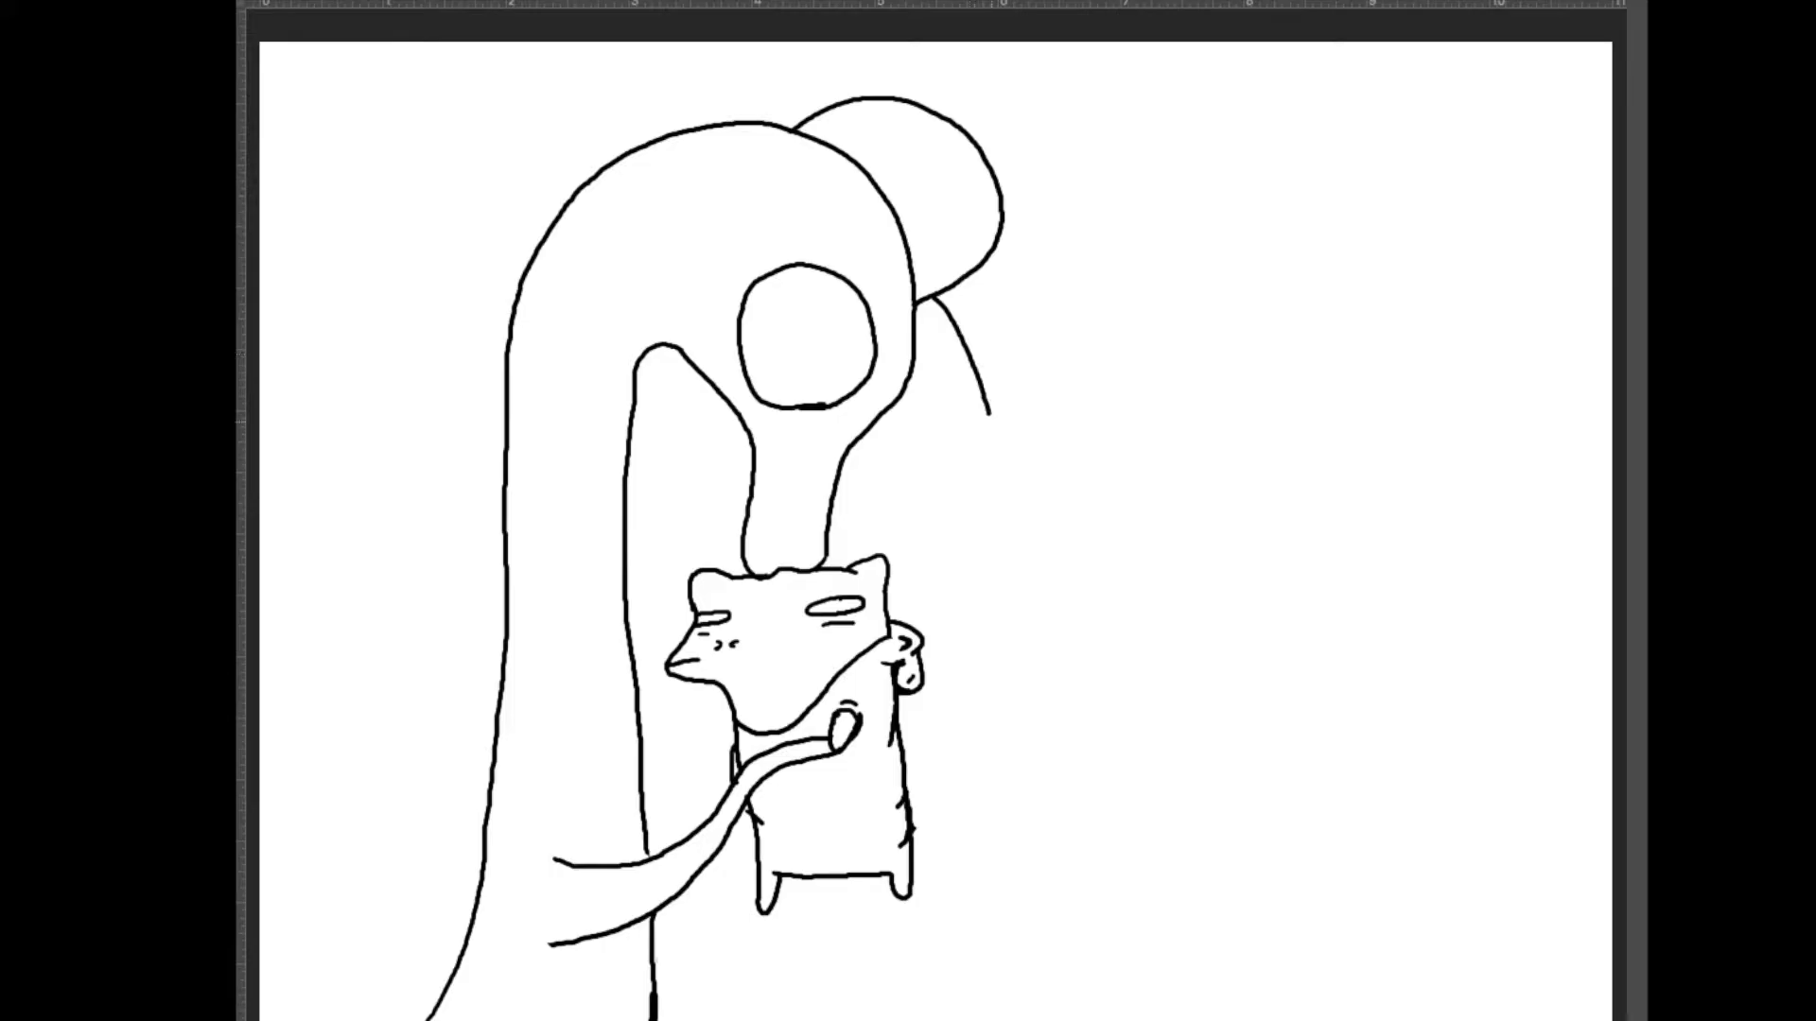
pyautogui.moveTo(892, 330); pyautogui.dragTo(990, 452)
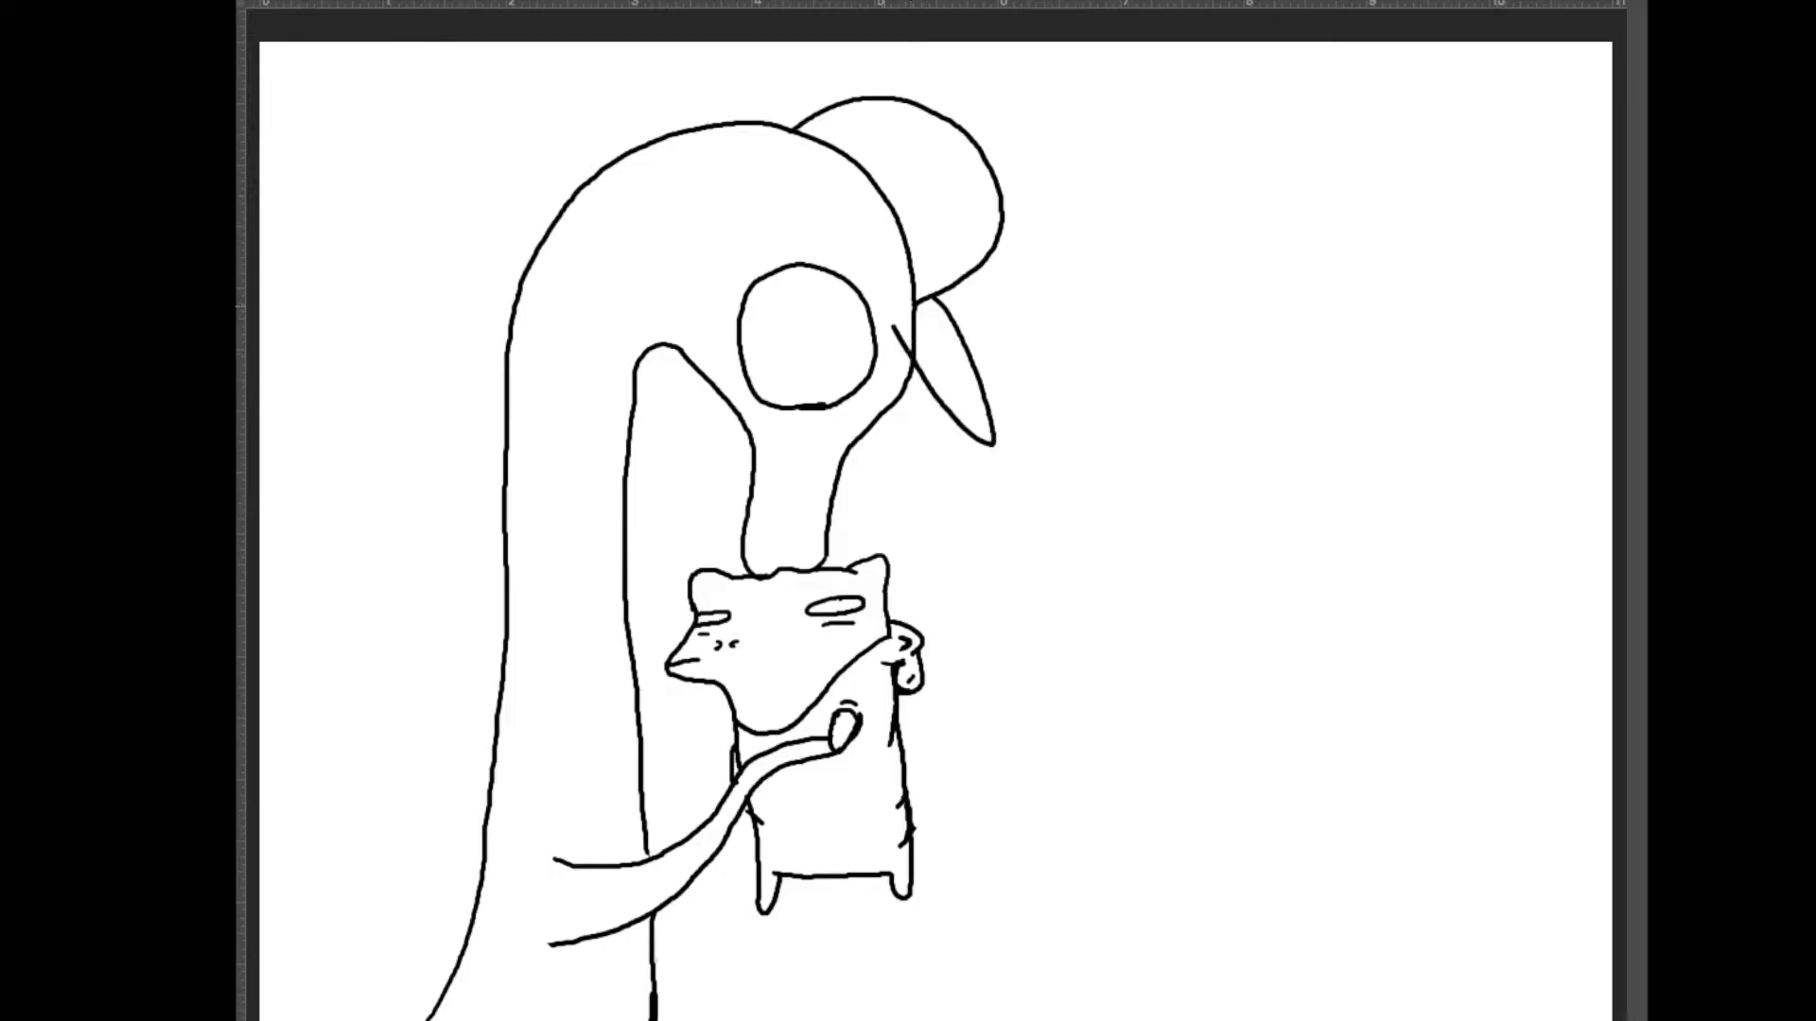
pyautogui.moveTo(794, 134); pyautogui.dragTo(903, 347)
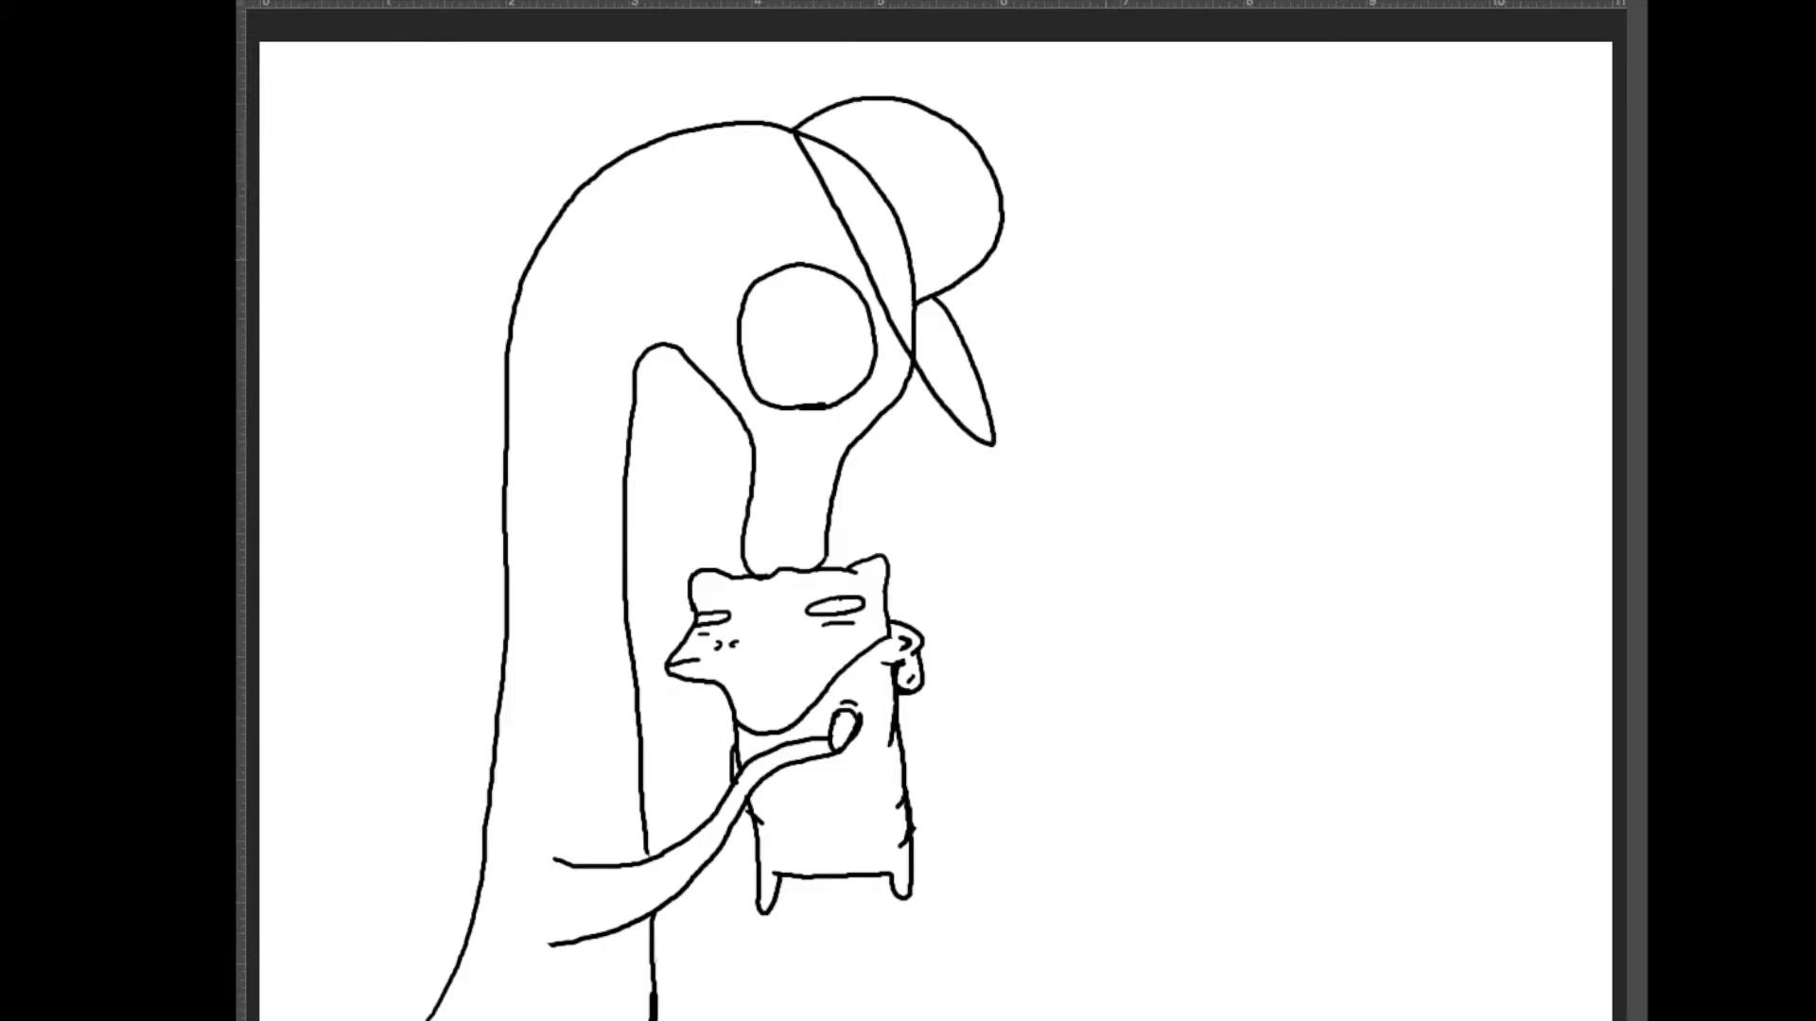